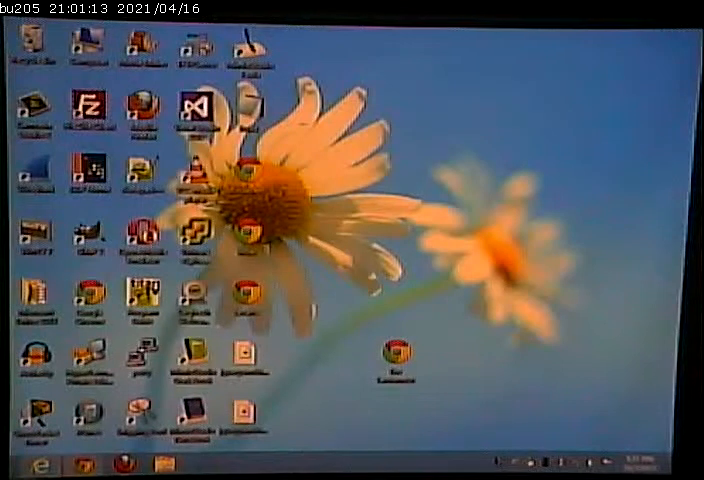
# Launch FileZilla from its desktop shortcut.
pyautogui.click(90, 110)
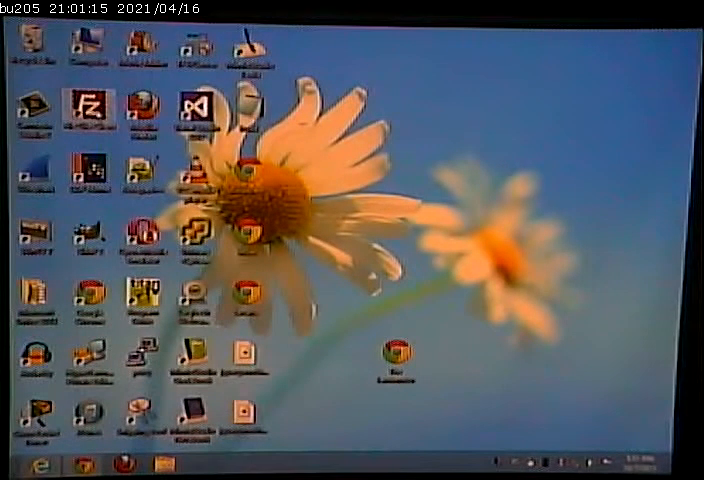
pyautogui.doubleClick(90, 116)
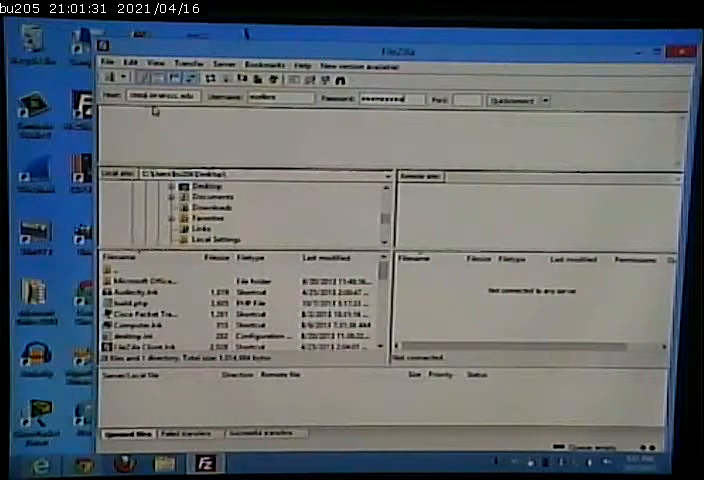
# Connect to the server and open the Tartanator page file in Notepad++ via View/Edit.
pyautogui.click(516, 100)
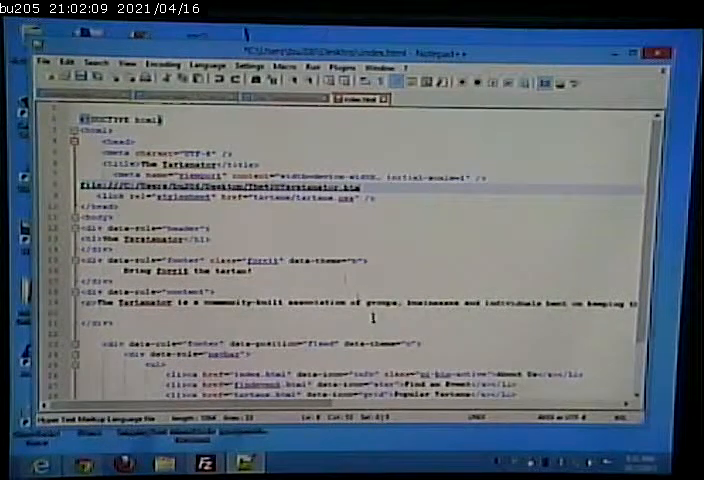
# Save the edited HTML so FileZilla begins re-uploading it to the server.
pyautogui.click(68, 64)
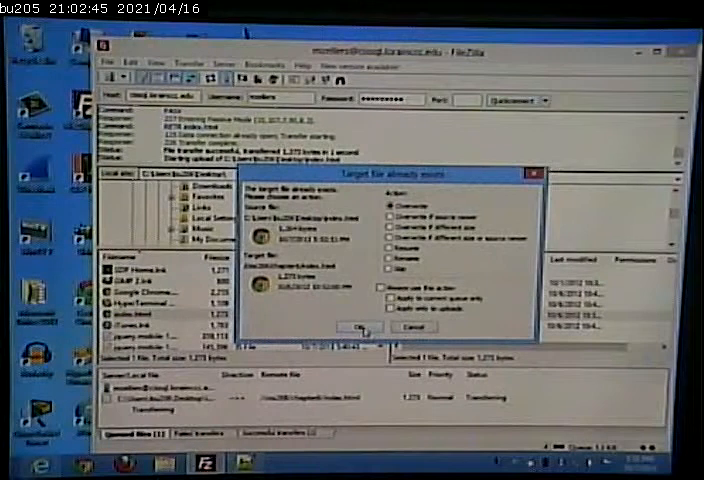
# Overwrite the existing server copy of the page with the edited file.
pyautogui.click(360, 328)
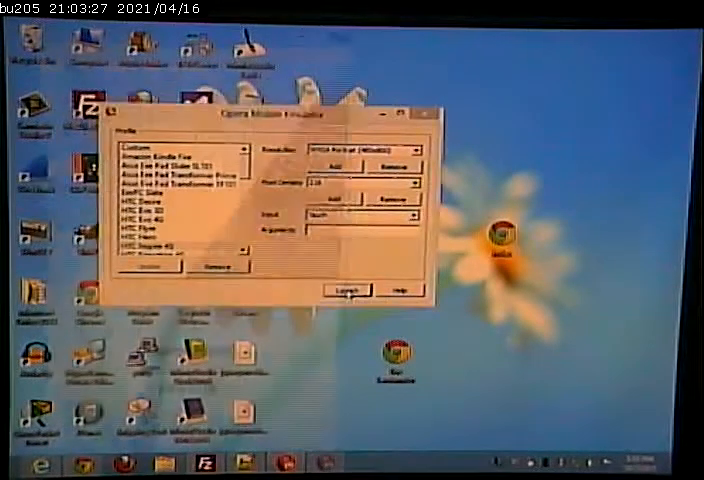
# Preview the Tartanator page on the emulated phone, then reopen its file in Notepad++.
pyautogui.click(344, 288)
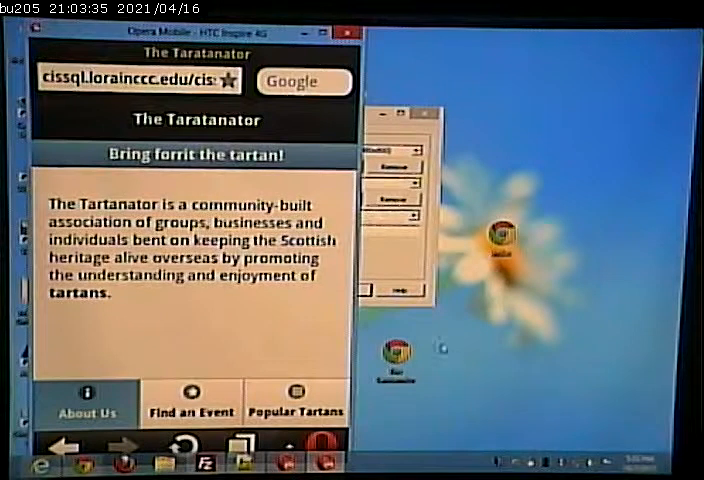
pyautogui.rightClick(500, 232)
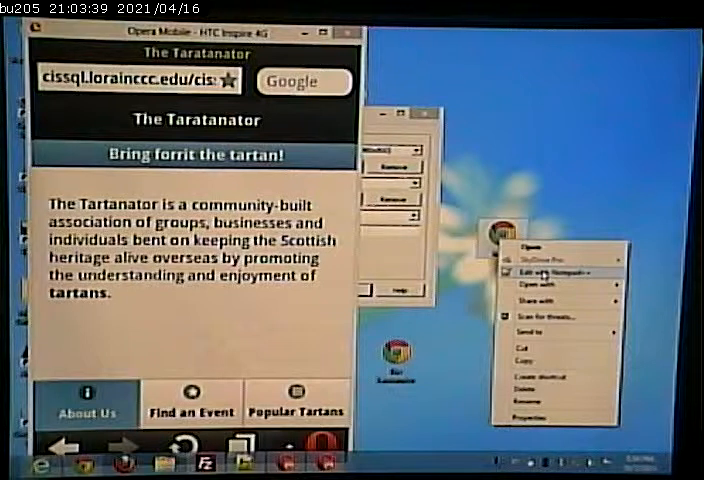
pyautogui.click(536, 272)
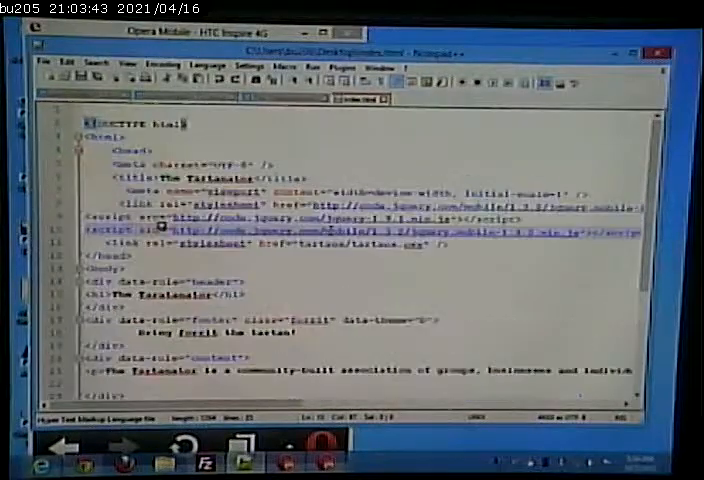
# Review and revise the page markup before returning to FileZilla for upload.
pyautogui.scroll(-3)
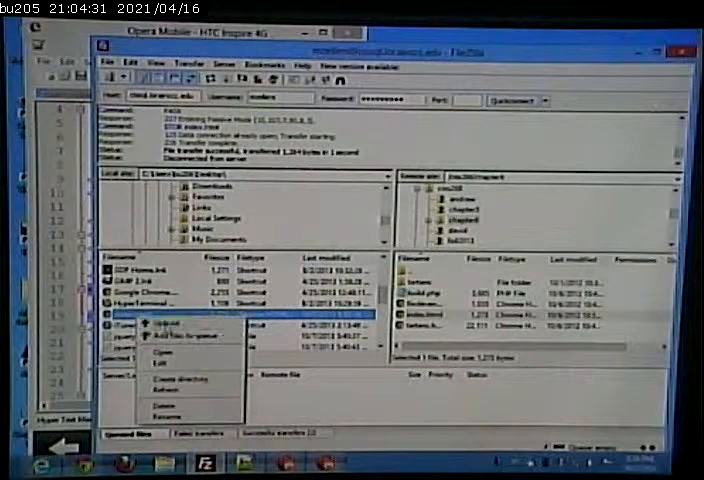
# Upload the edited page to the server and relaunch the phone emulator.
pyautogui.click(156, 320)
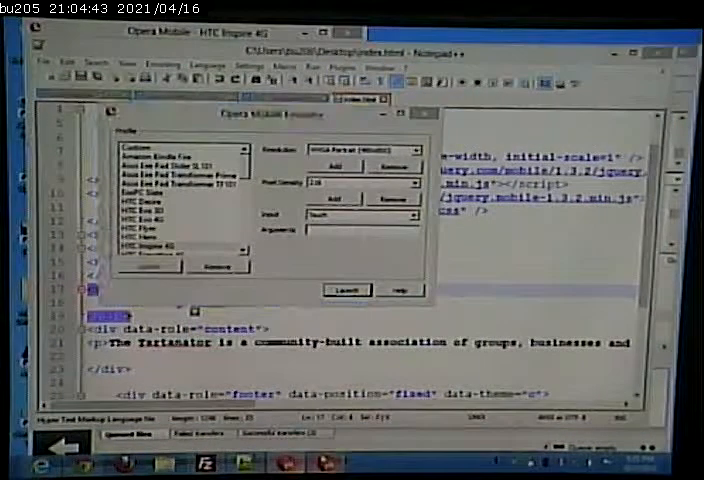
pyautogui.click(346, 288)
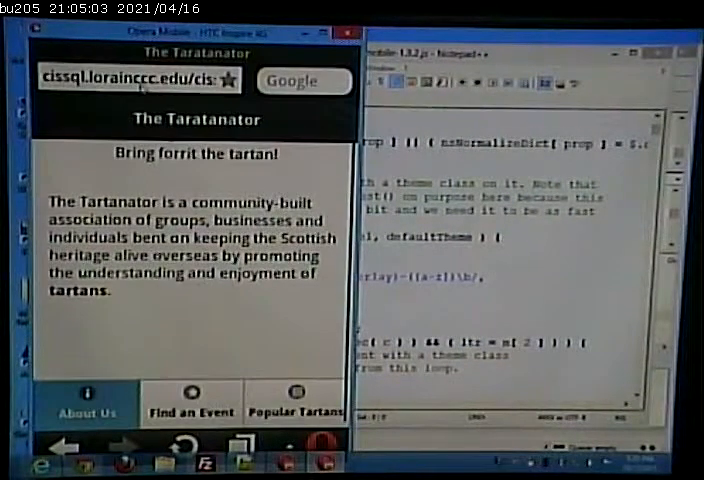
# Check the page in the emulator and upload it again, raising the overwrite prompt.
pyautogui.click(140, 80)
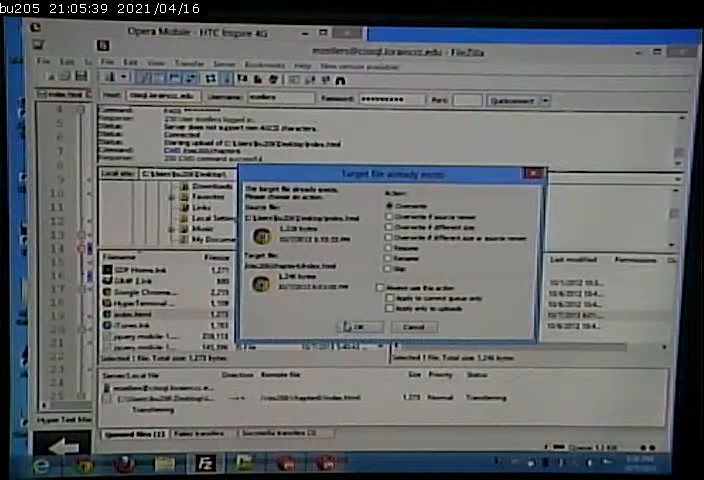
# Overwrite the server page and try the Popular Tartans tab in the emulator.
pyautogui.click(356, 328)
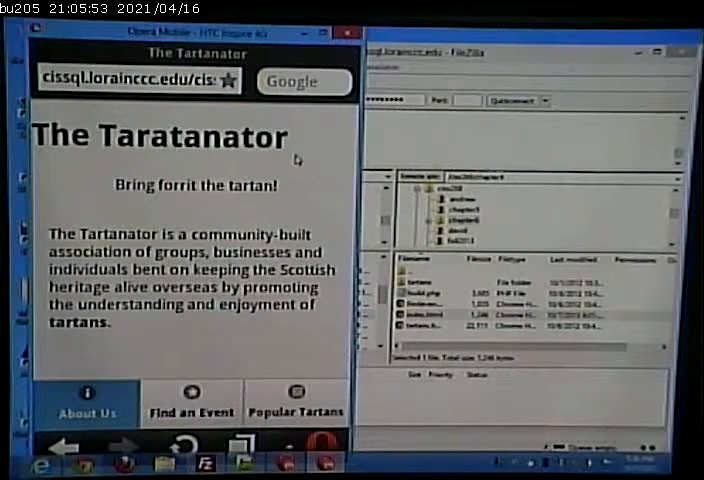
pyautogui.click(296, 404)
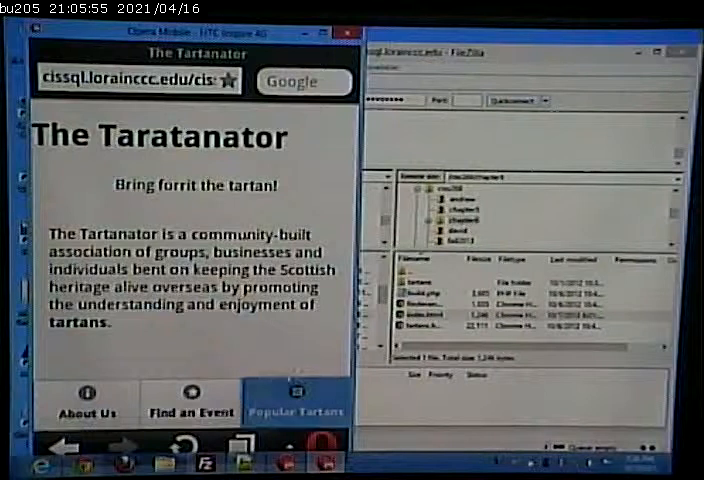
pyautogui.click(296, 400)
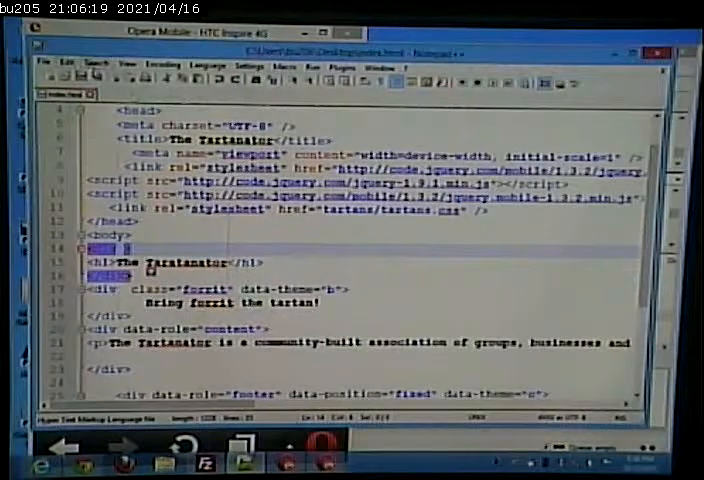
# Wrap the h1 in a data-role="header" div and give the forrit div data-role="footer".
pyautogui.click(64, 66)
pyautogui.write('data-role="footer"')
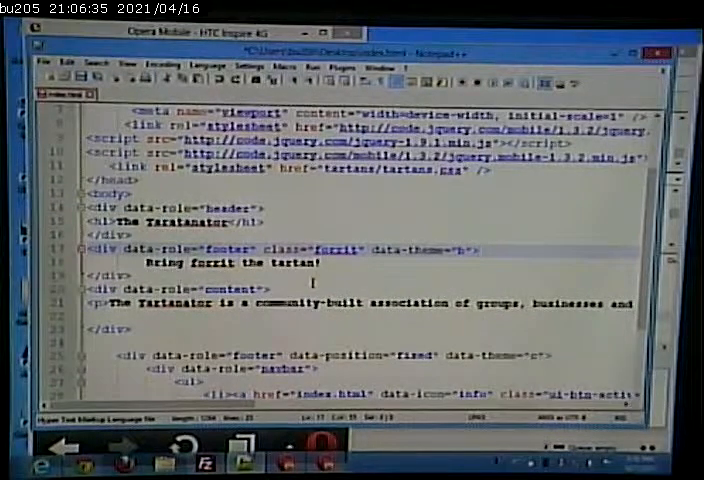
pyautogui.scroll(-3)
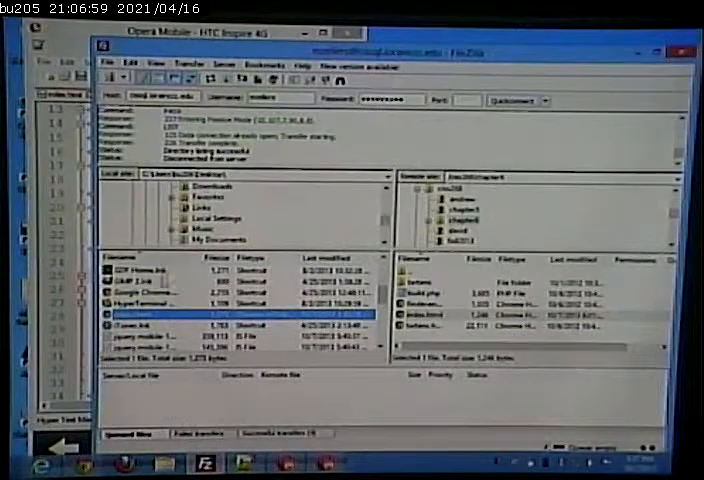
# Upload the edited page over the server copy and preview it in the emulator.
pyautogui.rightClick(140, 328)
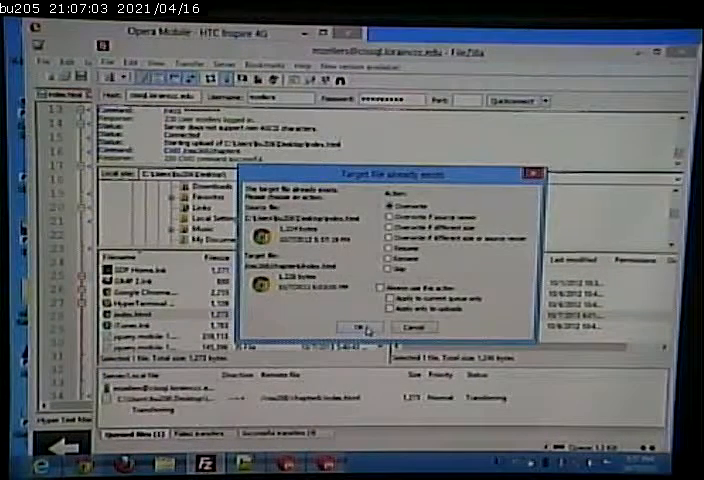
pyautogui.click(358, 328)
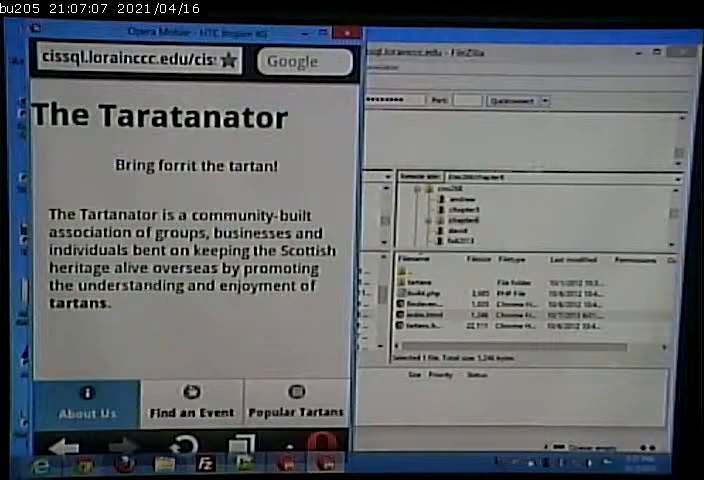
pyautogui.scroll(-3)
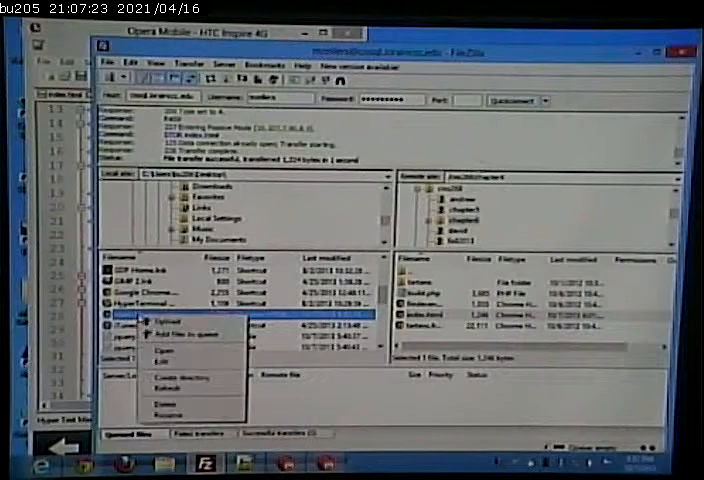
# Upload the edited HTML file, overwriting the existing server copy.
pyautogui.click(160, 316)
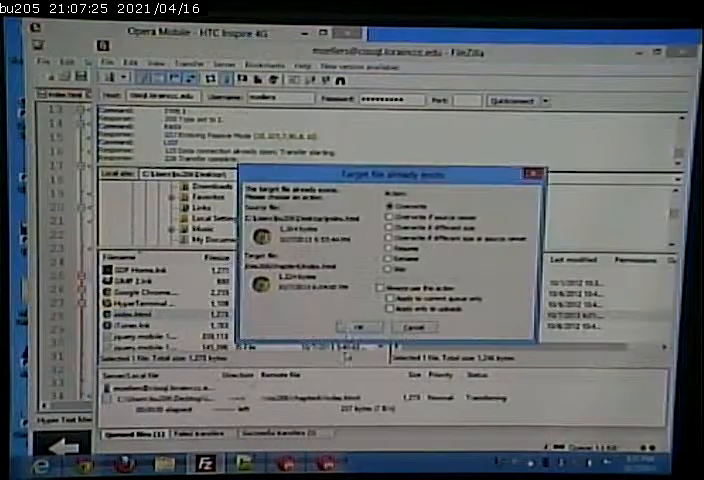
pyautogui.click(360, 328)
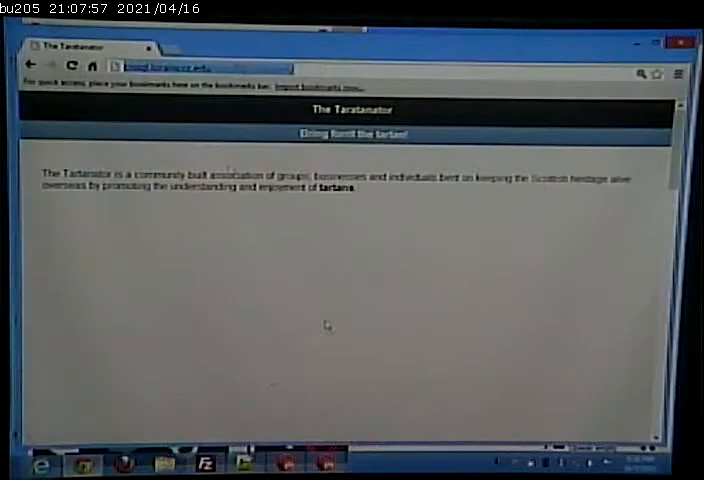
# Browse to jquerymobile.com for the data-attribute reference.
pyautogui.write('jquerymobile.com/demos/1.0.1/docs/api/data-attributes.html')
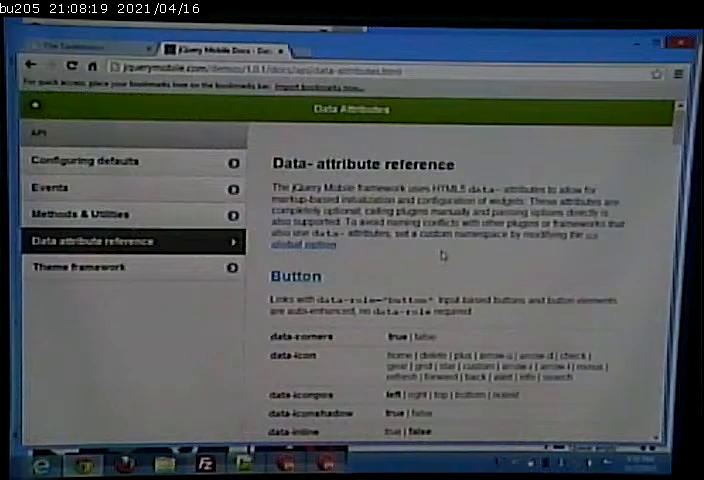
pyautogui.scroll(-3)
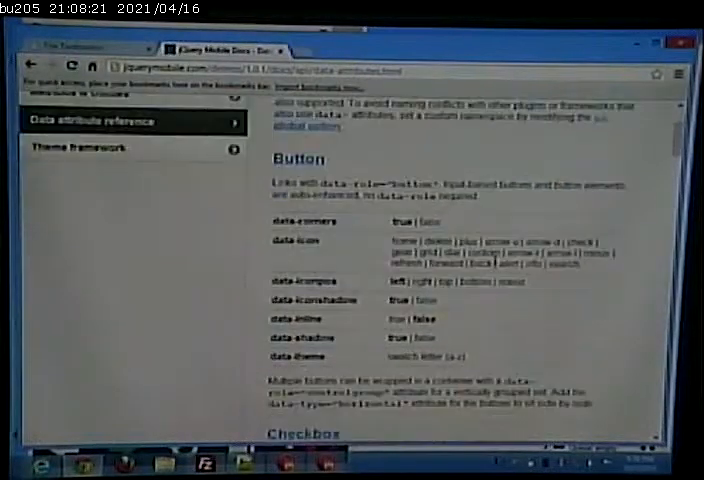
pyautogui.scroll(-3)
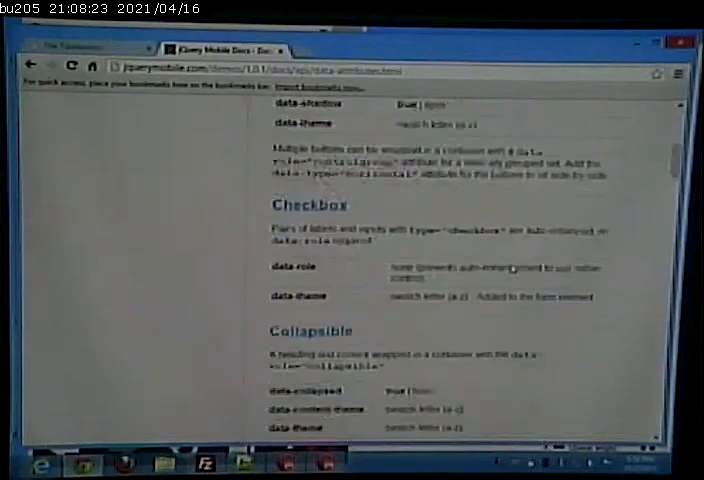
pyautogui.scroll(-3)
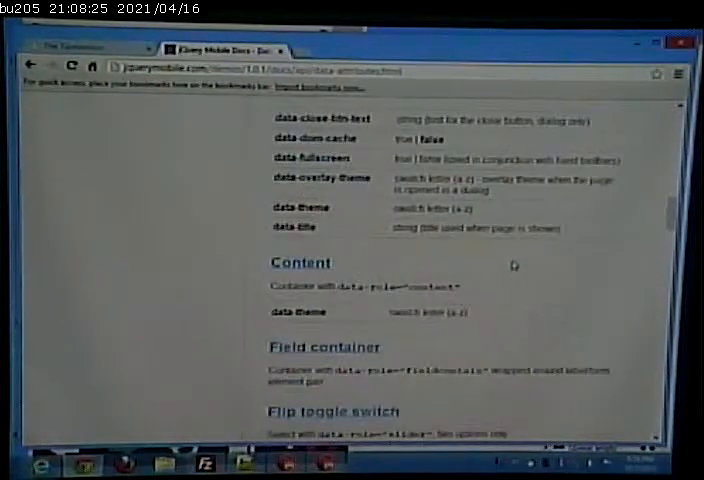
pyautogui.scroll(-3)
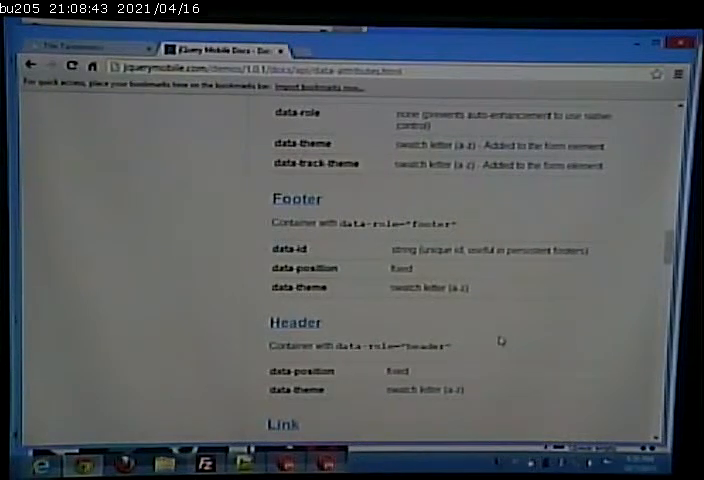
pyautogui.scroll(-3)
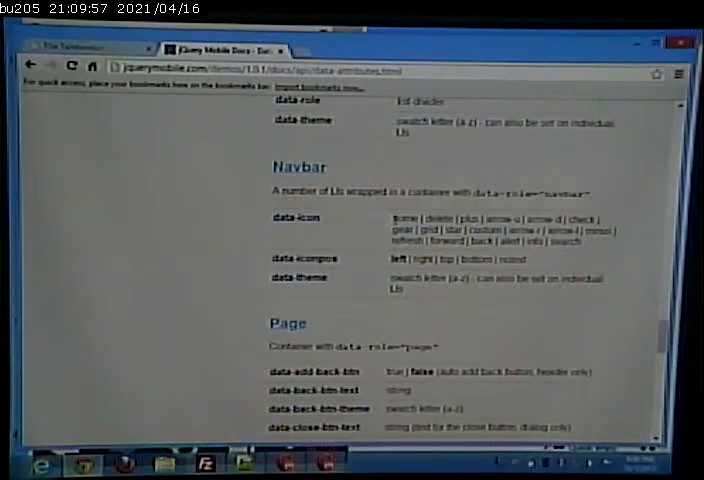
# Set the first navbar link's data-icon value to home.
pyautogui.doubleClick(400, 220)
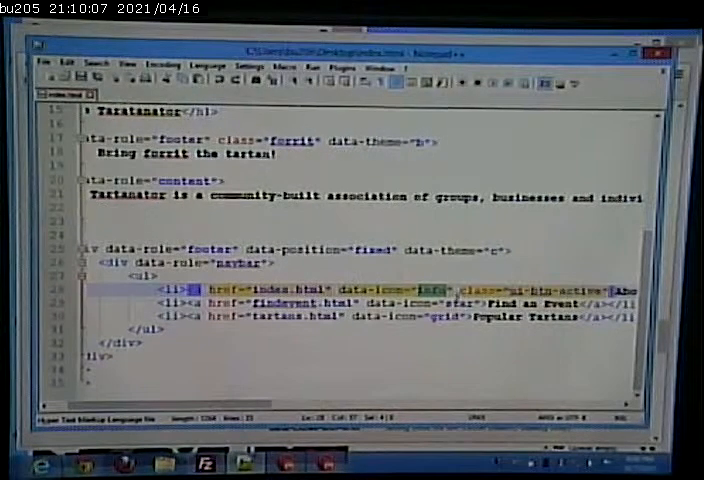
pyautogui.write('home')
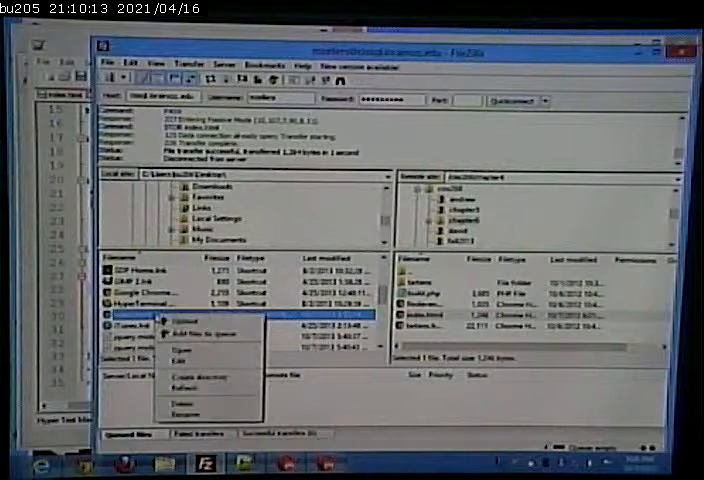
# Upload the edited page, overwriting the copy on the server.
pyautogui.click(180, 320)
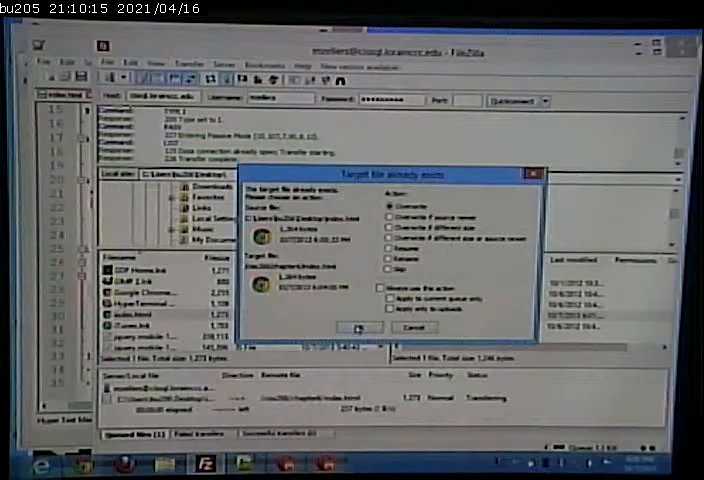
pyautogui.click(356, 328)
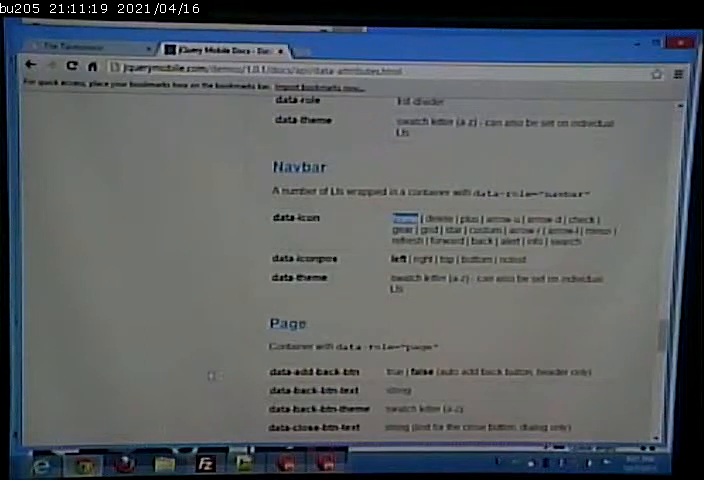
pyautogui.scroll(-3)
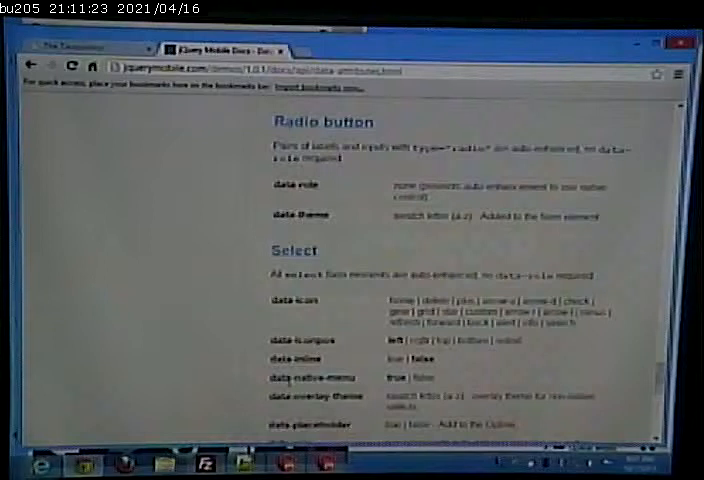
pyautogui.scroll(-3)
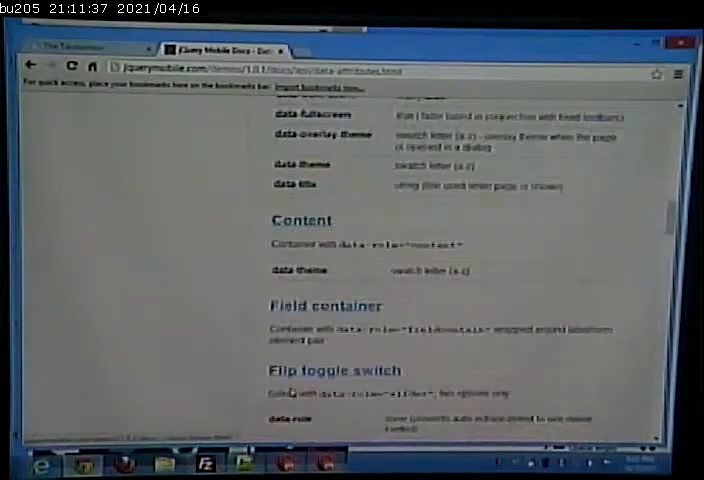
pyautogui.scroll(-3)
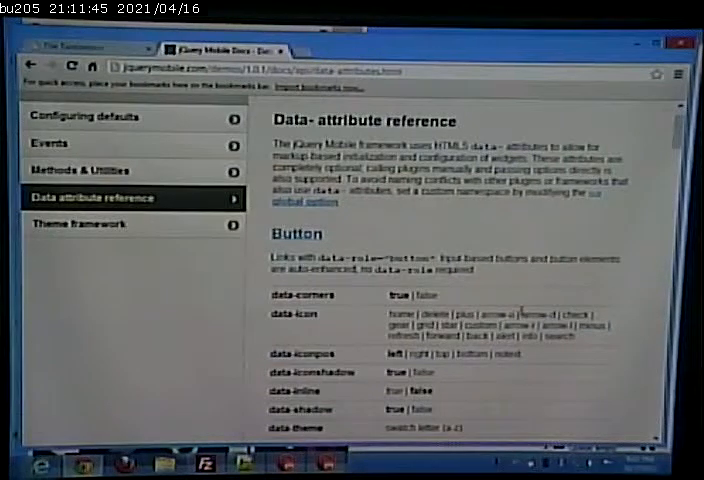
pyautogui.scroll(-3)
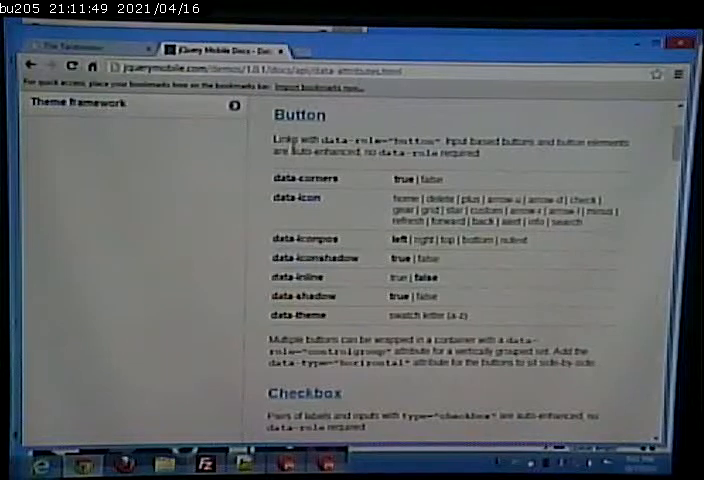
pyautogui.scroll(-3)
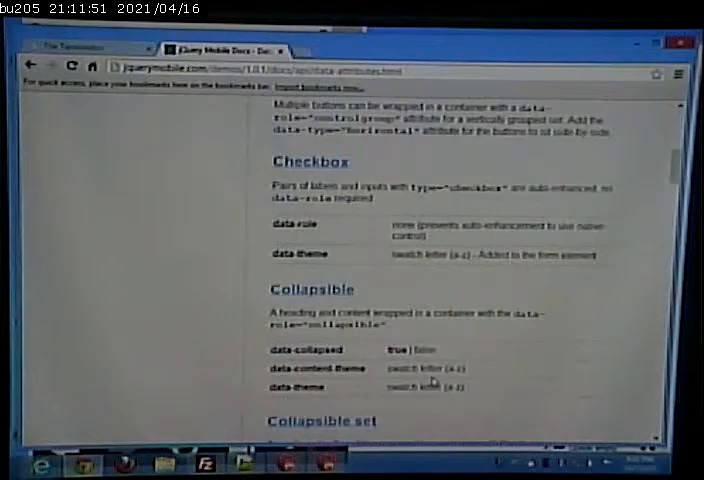
pyautogui.scroll(3)
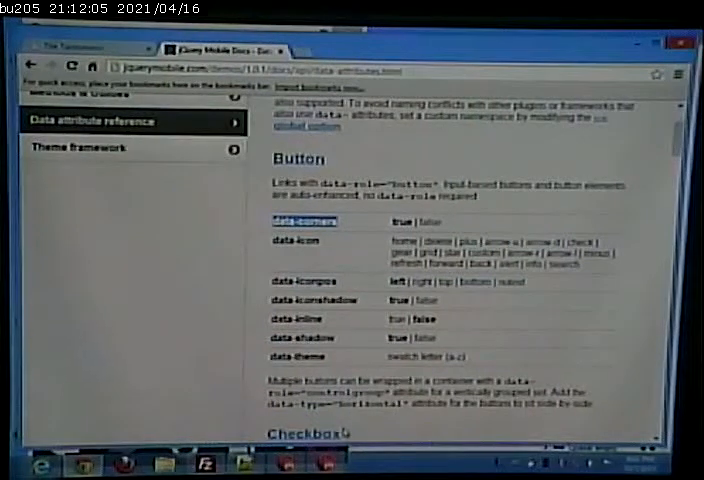
pyautogui.scroll(-3)
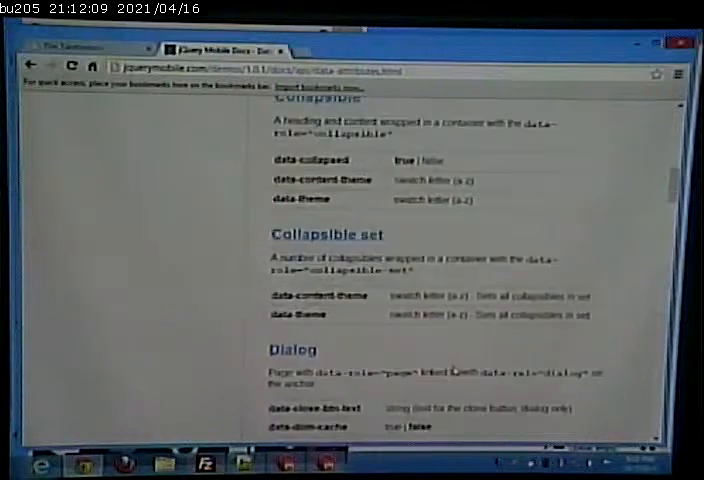
pyautogui.scroll(-3)
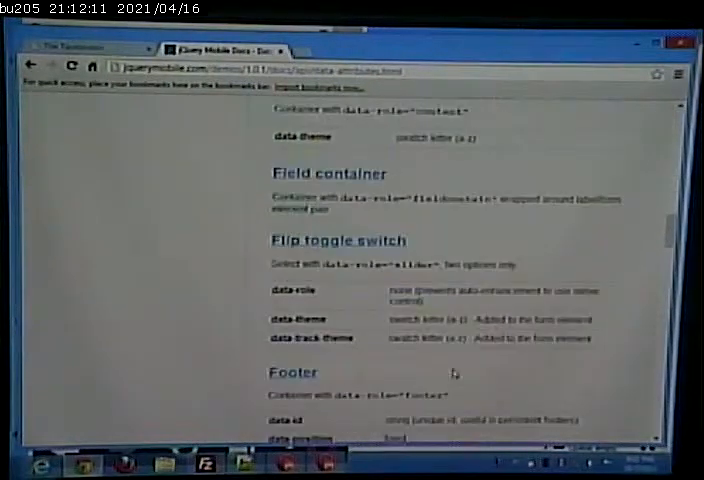
pyautogui.scroll(-3)
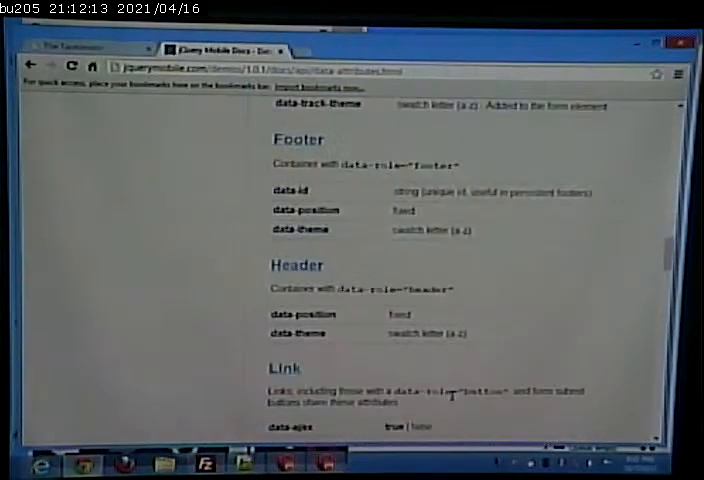
pyautogui.scroll(-3)
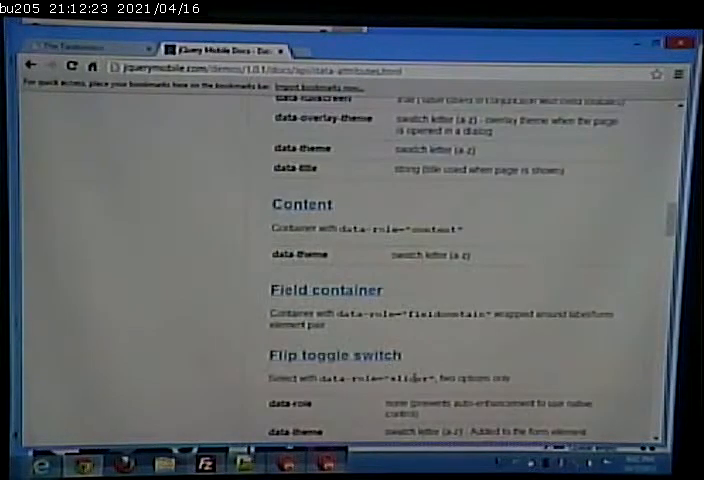
pyautogui.scroll(-3)
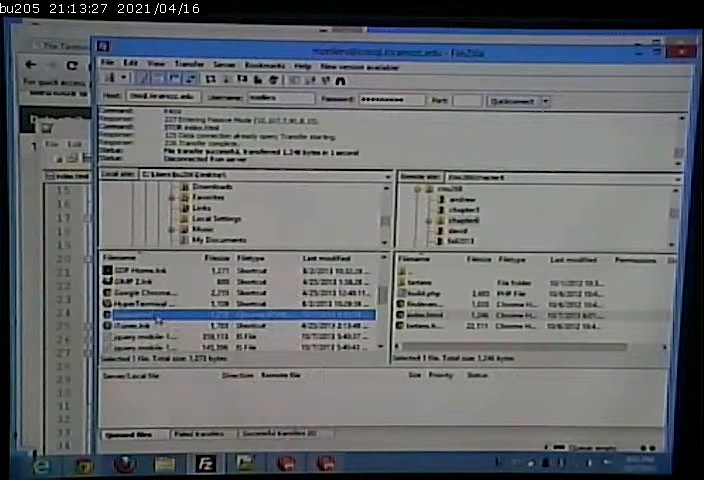
# Bring up FileZilla's file actions for the edited local page.
pyautogui.rightClick(150, 316)
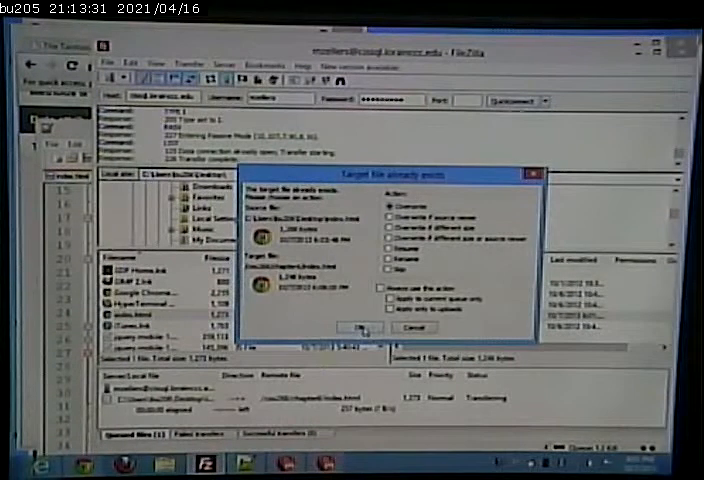
# Overwrite the existing server file to finish the upload.
pyautogui.click(356, 328)
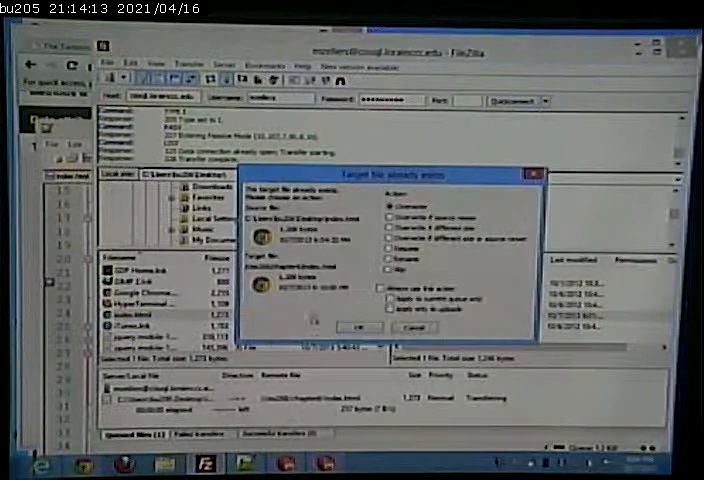
pyautogui.click(358, 328)
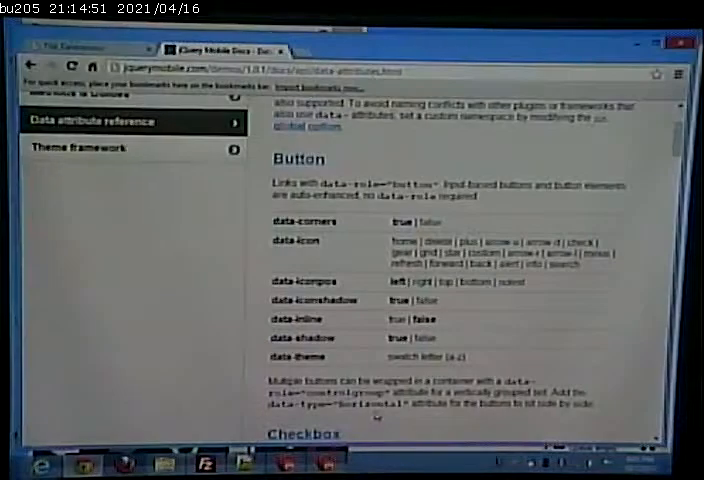
pyautogui.scroll(-3)
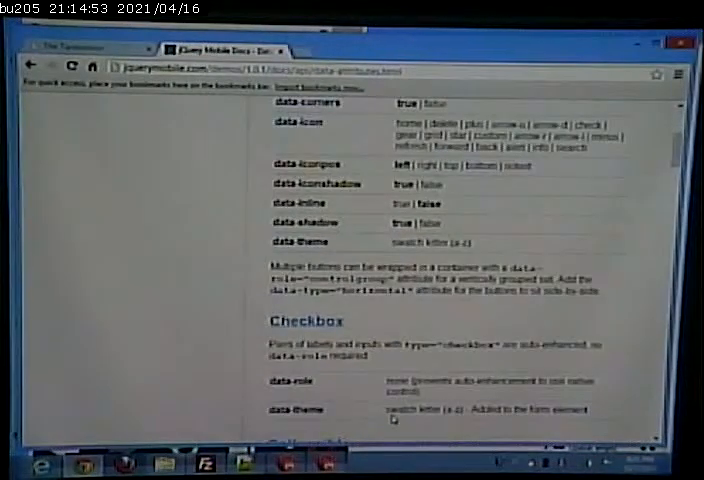
pyautogui.scroll(-3)
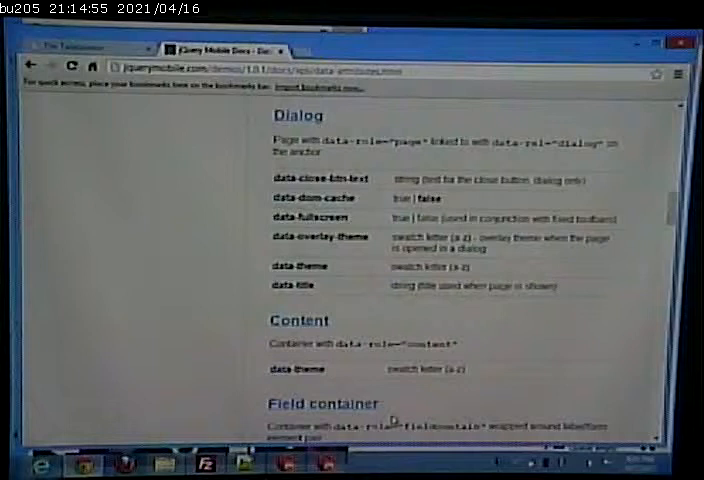
pyautogui.scroll(-3)
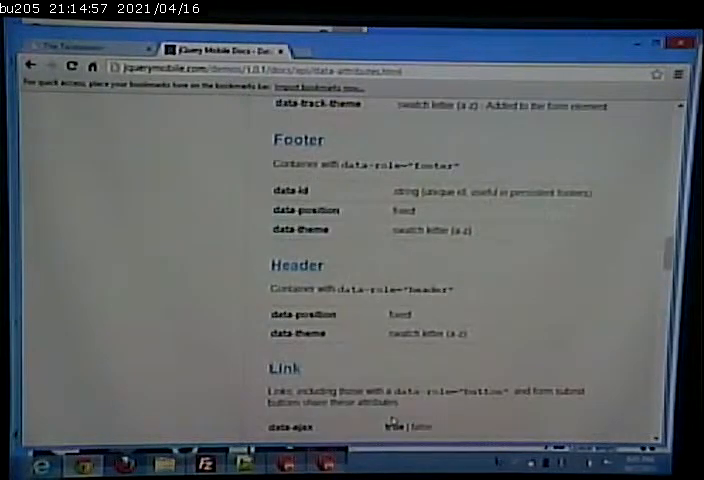
pyautogui.scroll(-3)
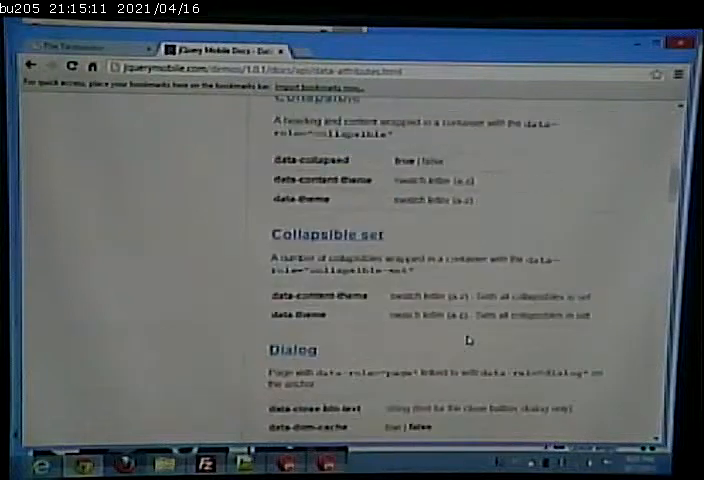
pyautogui.scroll(-3)
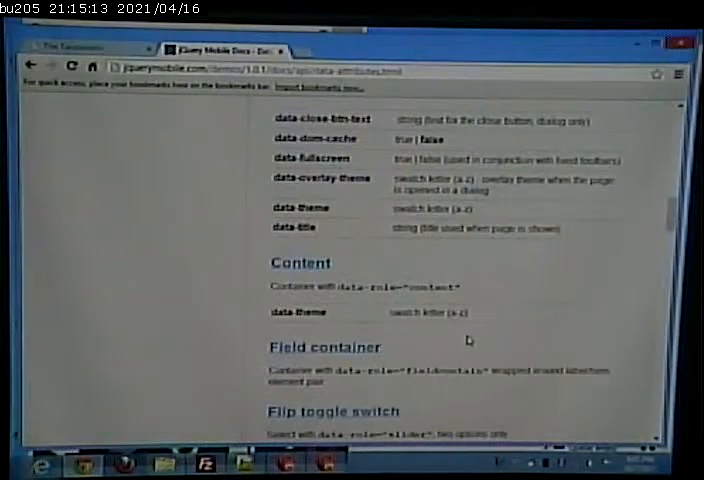
pyautogui.scroll(-3)
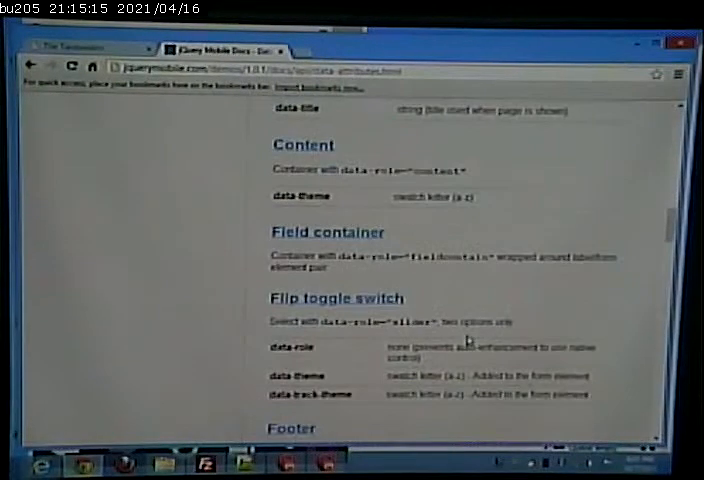
pyautogui.scroll(-3)
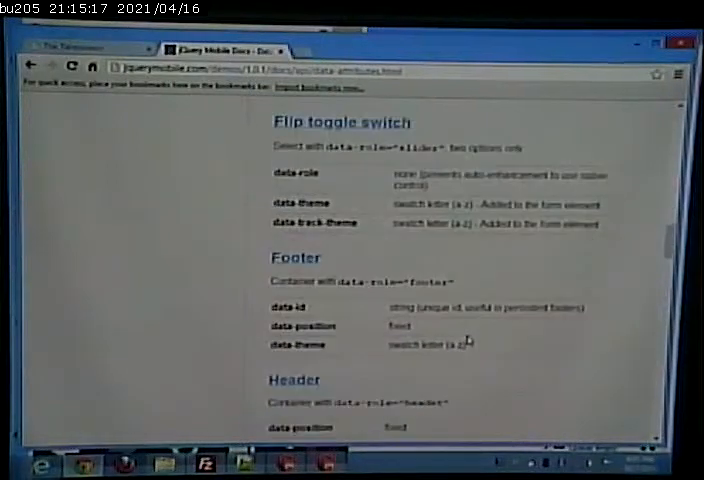
pyautogui.scroll(-3)
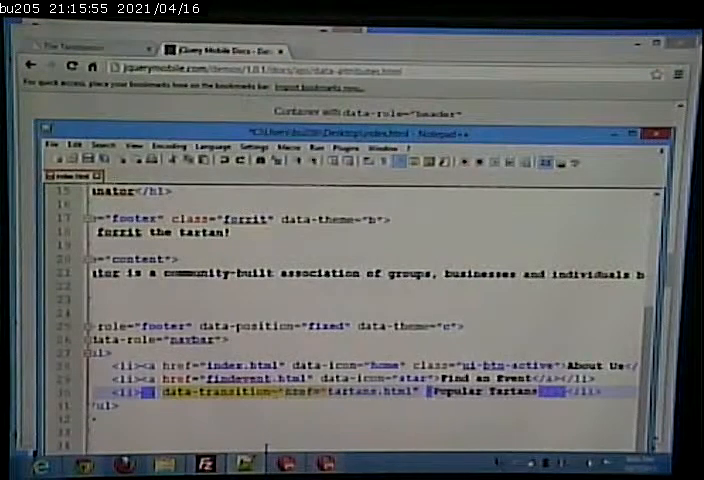
# Set the Popular Tartans link's data-transition to fade.
pyautogui.write('fade')
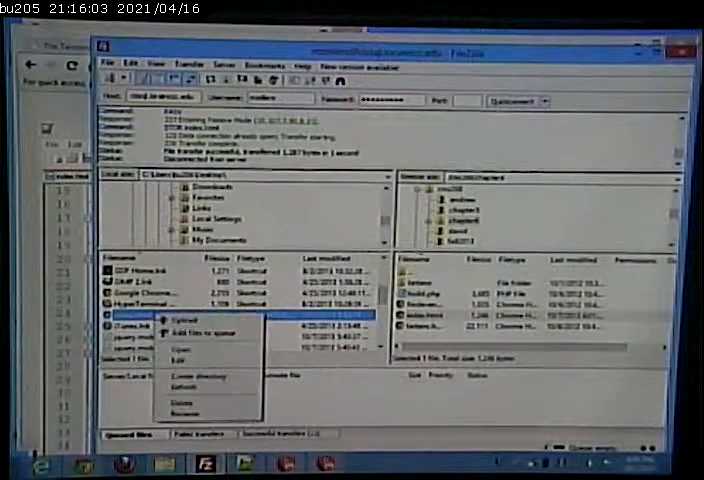
# Upload the page, reload it in the emulator and follow the Popular Tartans navbar button.
pyautogui.click(186, 320)
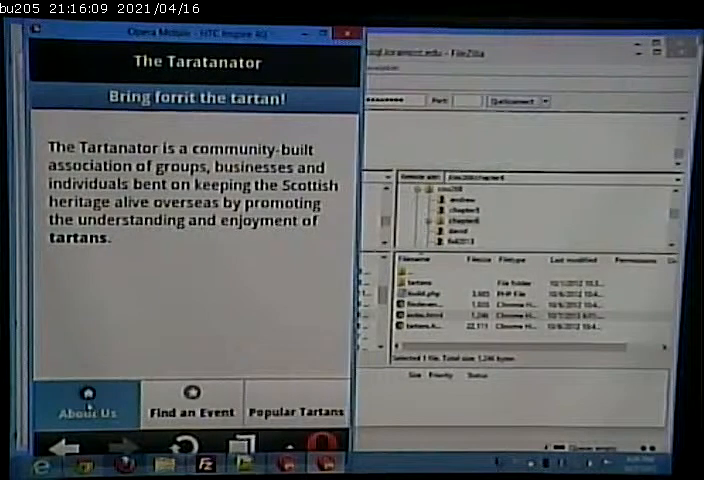
pyautogui.click(190, 410)
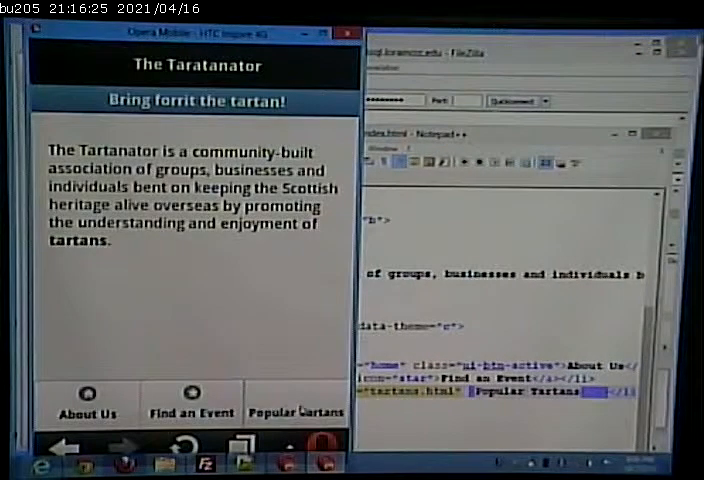
pyautogui.click(296, 404)
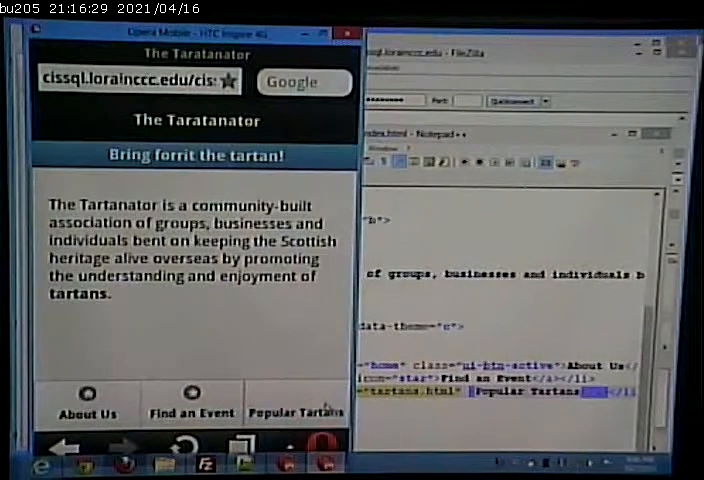
pyautogui.click(296, 404)
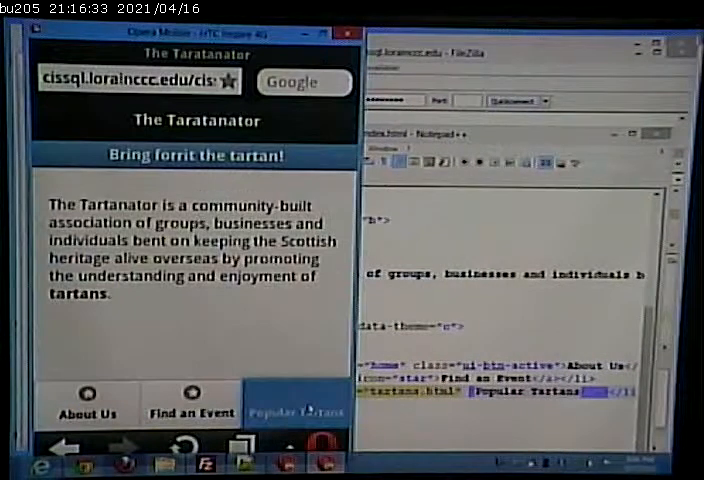
pyautogui.click(296, 410)
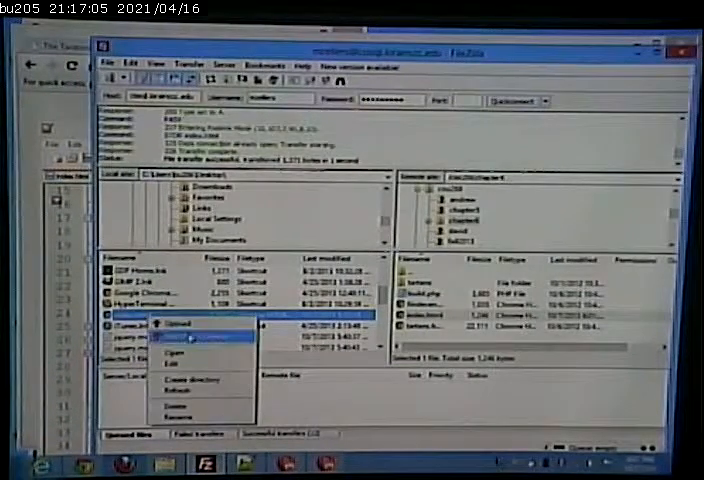
# Upload the page again and open the Popular Tartans list in the emulator.
pyautogui.click(176, 324)
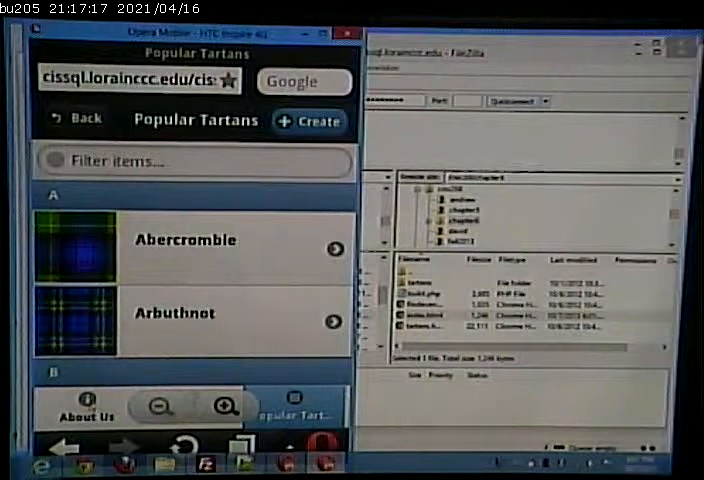
pyautogui.click(82, 412)
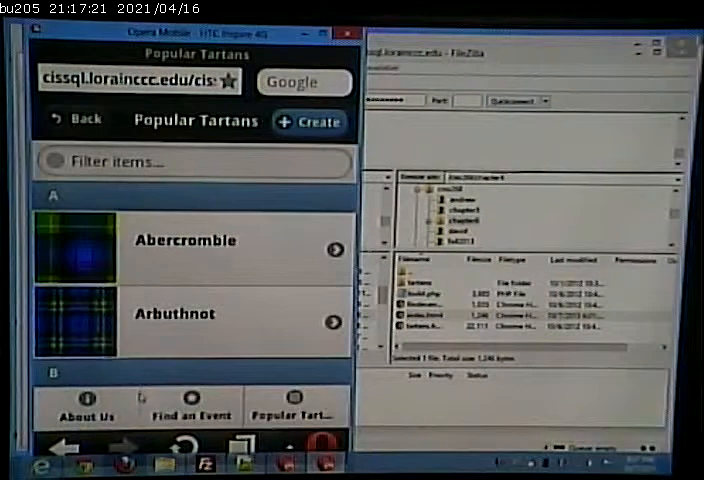
pyautogui.click(292, 404)
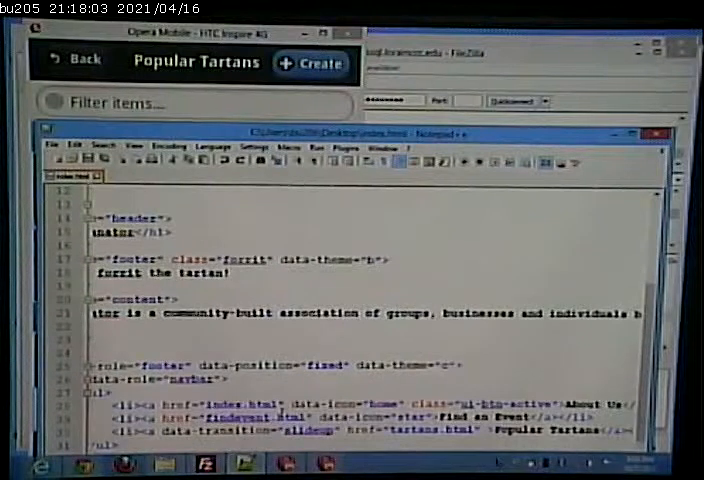
# Upload tartans.html to the server, overwriting the existing copy in the file-exists dialog.
pyautogui.scroll(-3)
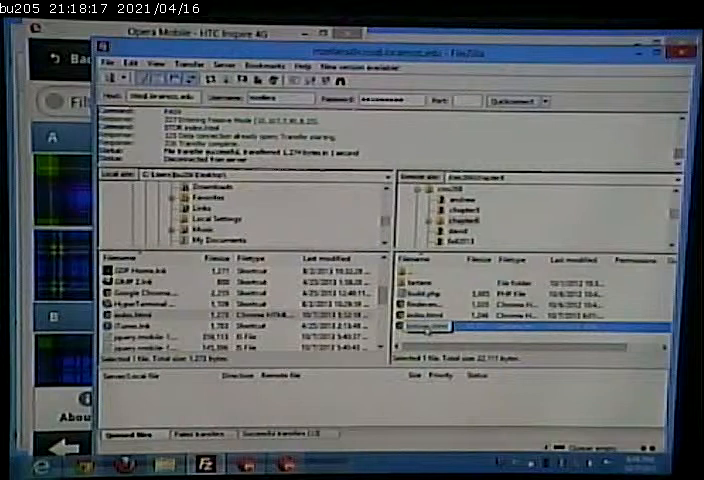
pyautogui.rightClick(422, 328)
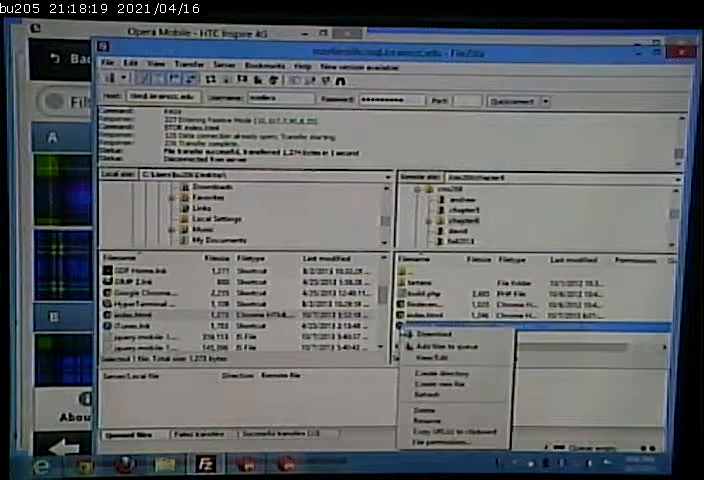
pyautogui.click(432, 332)
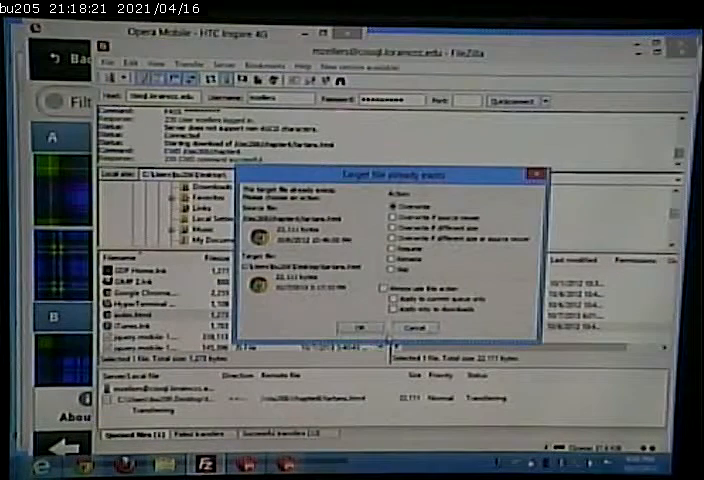
pyautogui.click(356, 328)
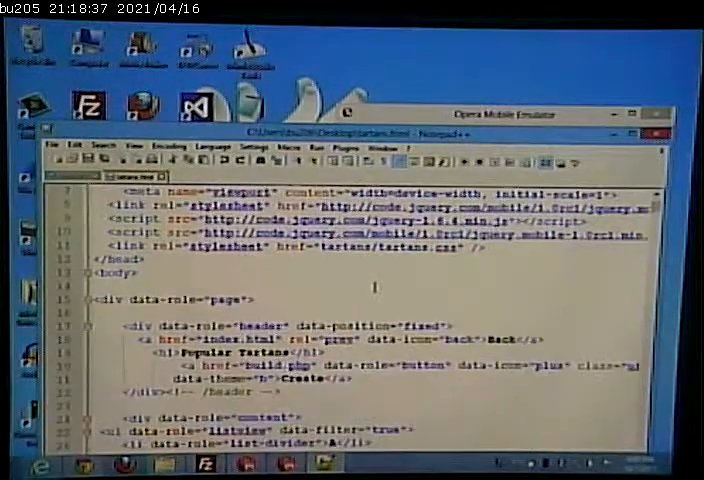
pyautogui.scroll(-3)
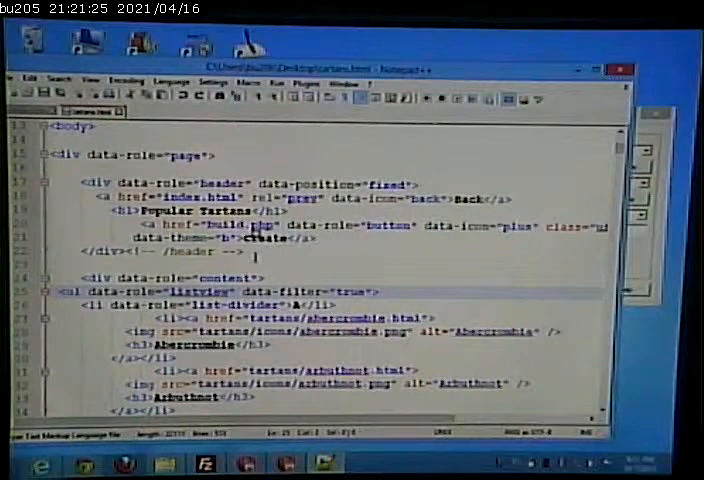
pyautogui.hscroll(3)
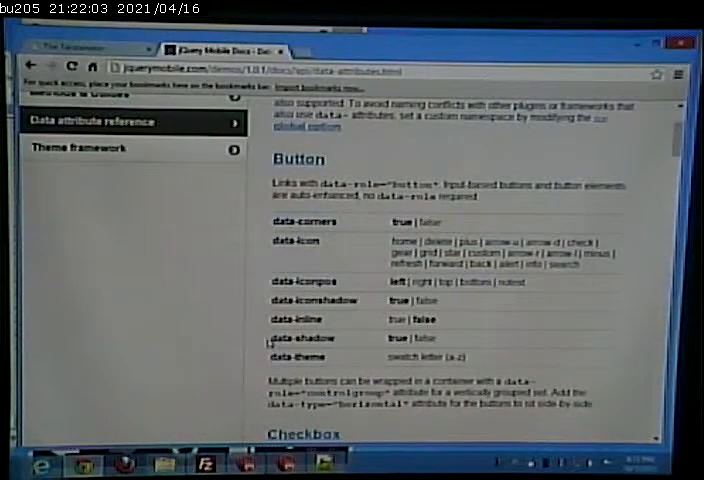
# Select a Button data attribute in the jQuery Mobile reference to read it.
pyautogui.doubleClick(300, 338)
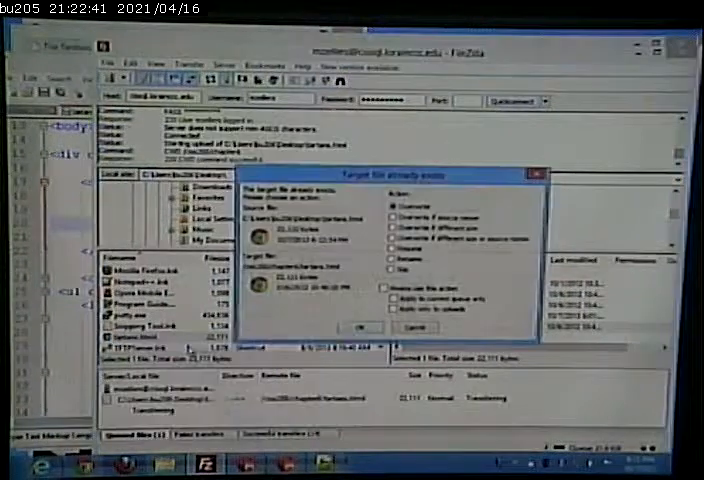
# Confirm overwriting the server copy of tartans.html in FileZilla.
pyautogui.click(360, 328)
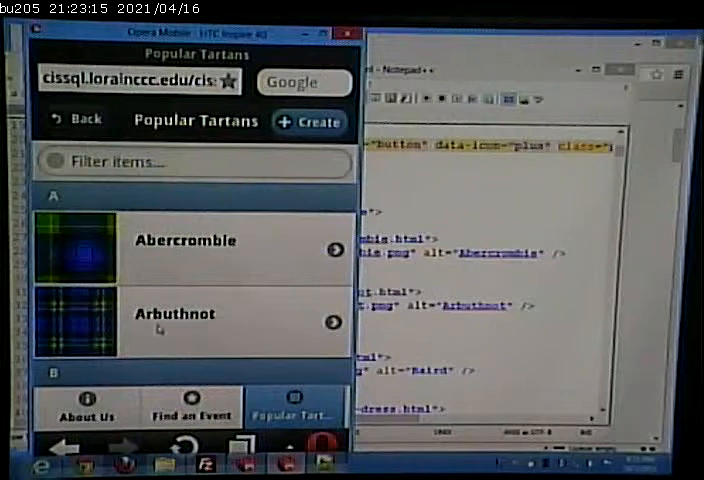
# Filter the Popular Tartans list by entering 'bard', then move down to the footer links.
pyautogui.click(192, 162)
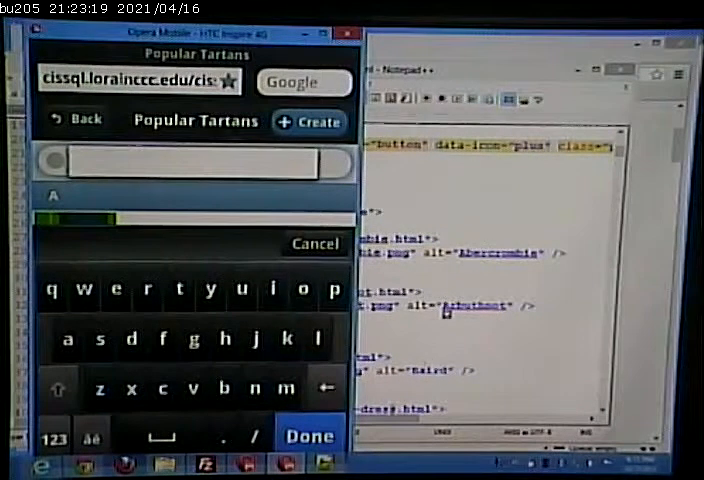
pyautogui.click(310, 436)
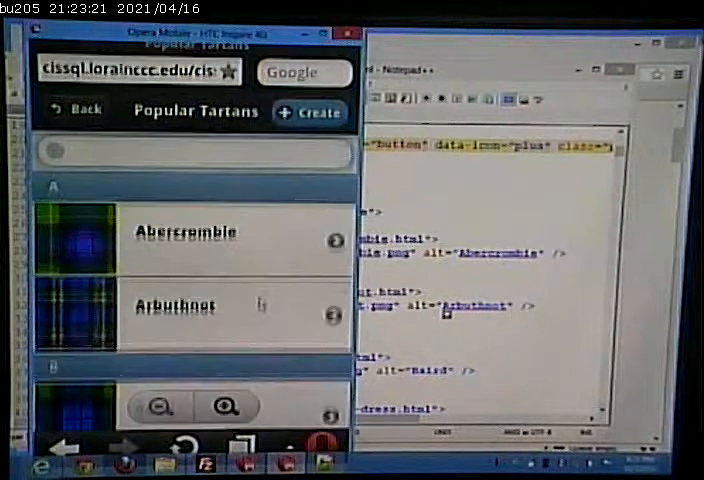
pyautogui.scroll(-3)
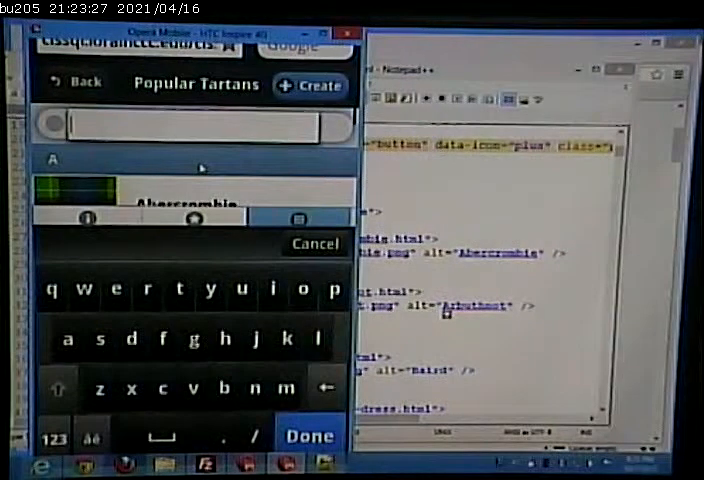
pyautogui.write('b')
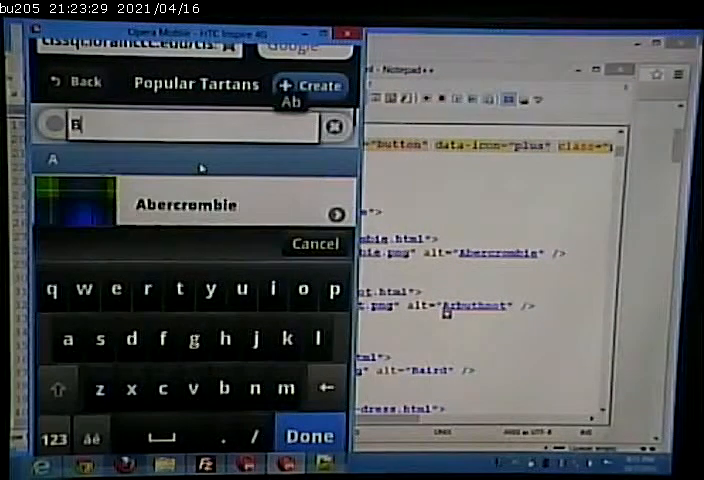
pyautogui.write('ard')
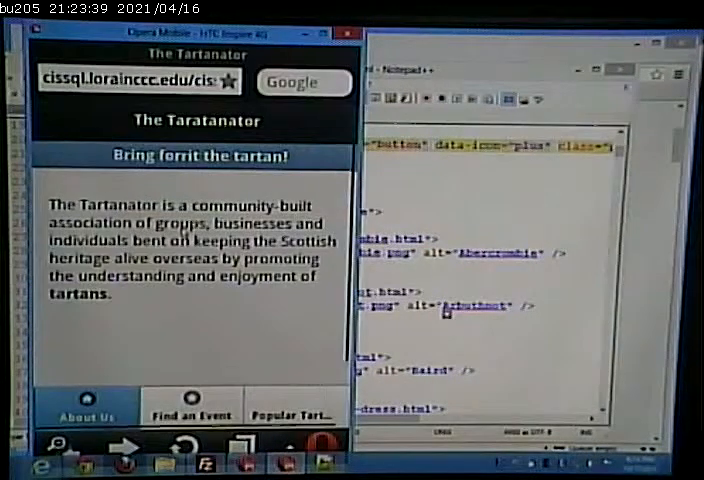
pyautogui.click(296, 412)
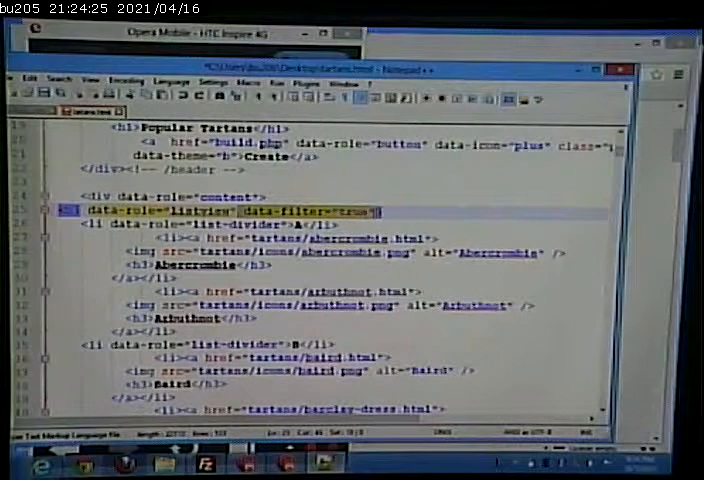
# Open a blank line above the filterable listview ul in tartans.html.
pyautogui.press('Delete')
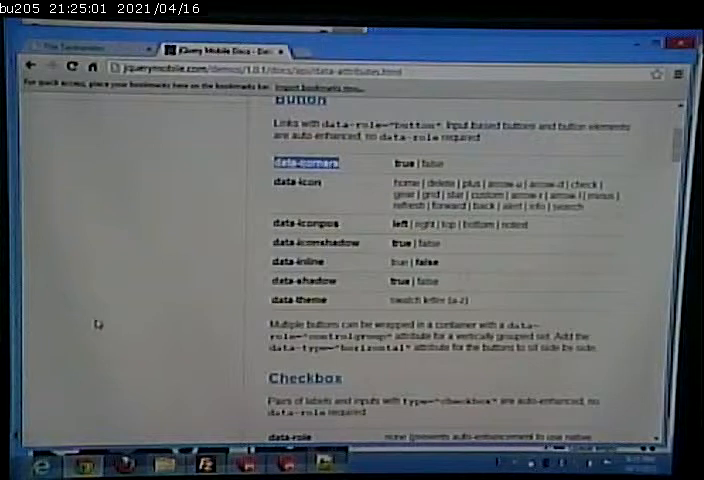
# Scroll the data-attribute reference through the Button and Listview sections toward Radio button and Select.
pyautogui.scroll(-3)
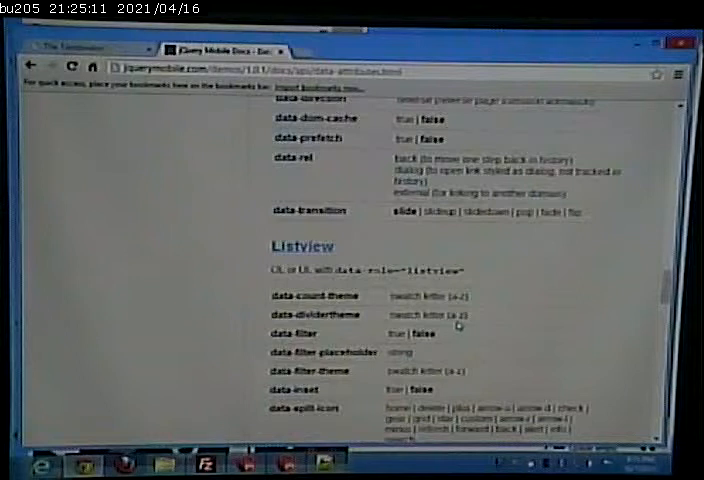
pyautogui.scroll(-3)
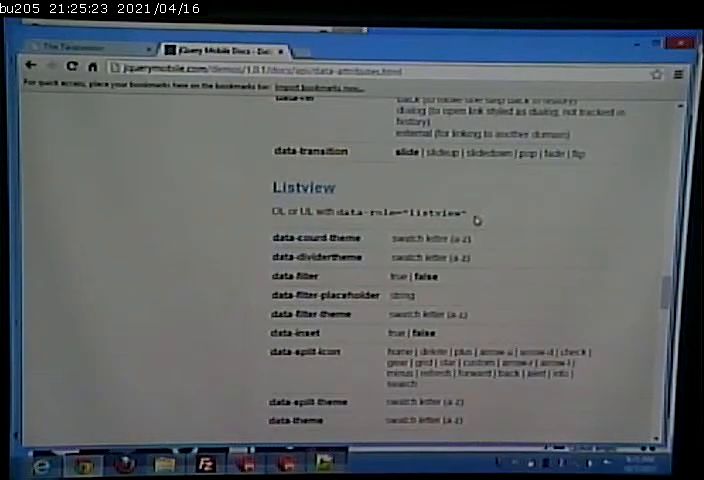
pyautogui.scroll(-3)
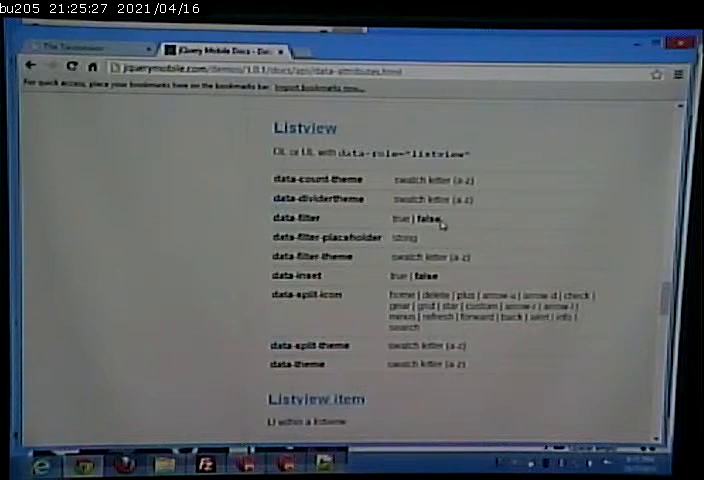
pyautogui.moveTo(444, 248)
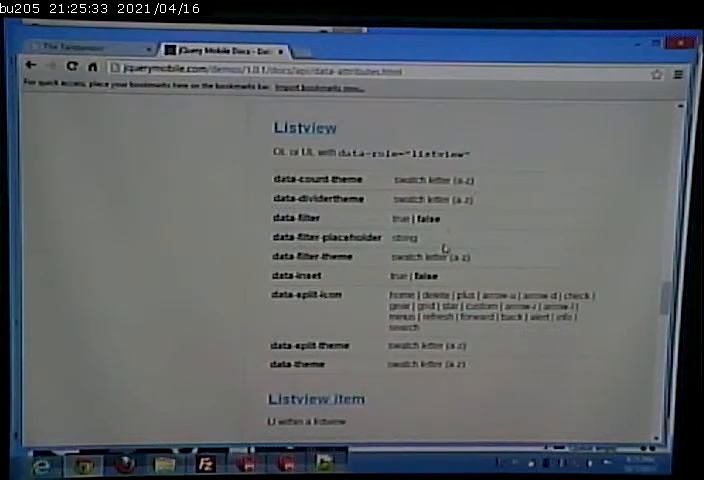
pyautogui.scroll(-3)
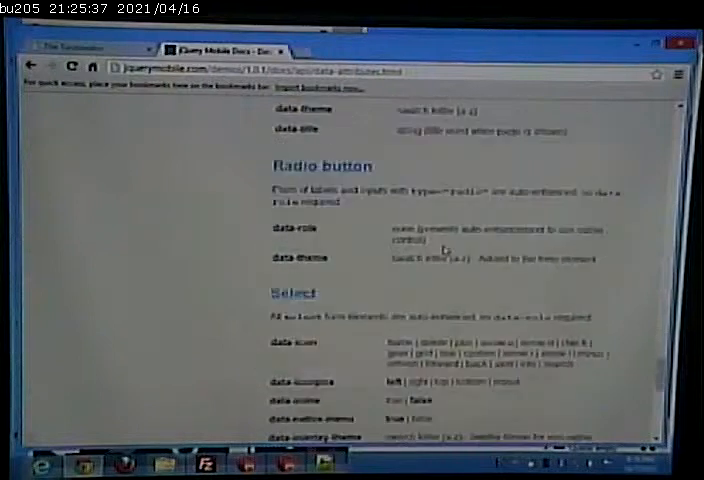
pyautogui.scroll(-3)
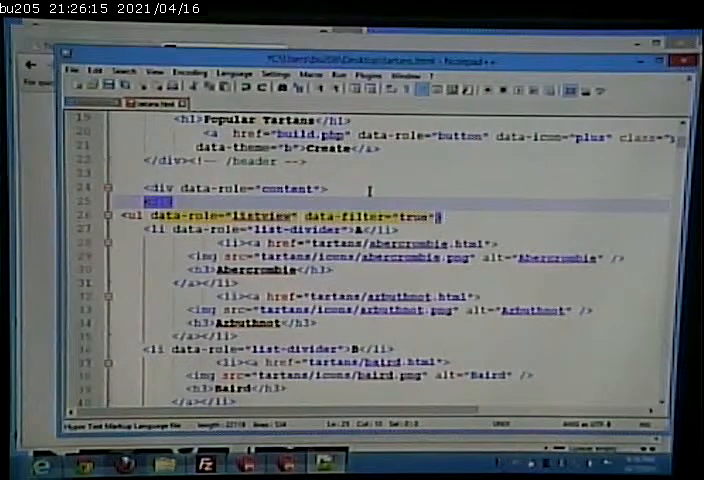
# Enter data-role="collapsible-set" on the new div, then review the tartan list entries below it.
pyautogui.write('data-role="collapsible-set">')
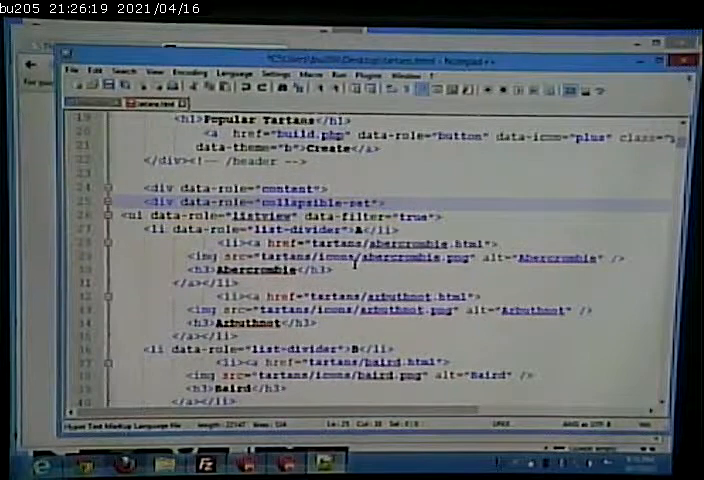
pyautogui.scroll(-3)
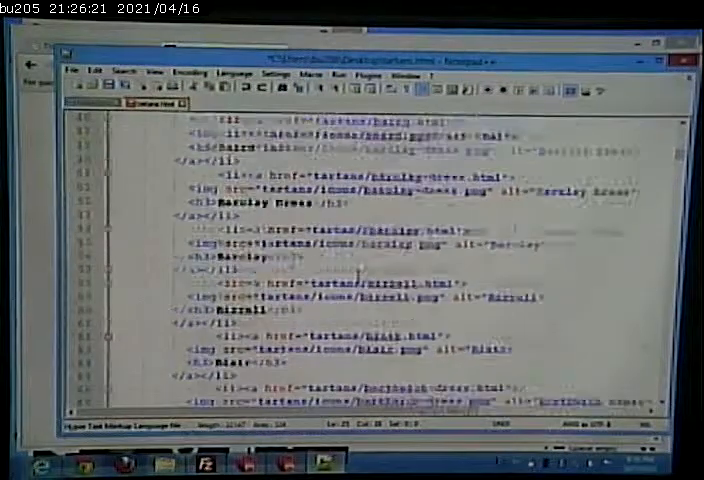
pyautogui.scroll(3)
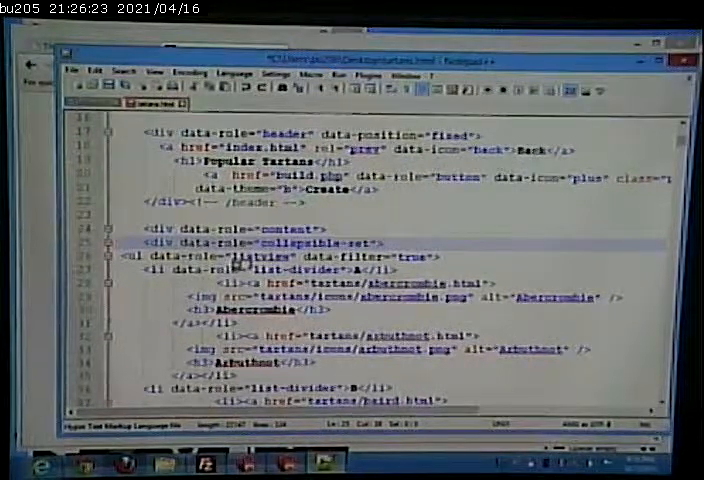
pyautogui.scroll(-3)
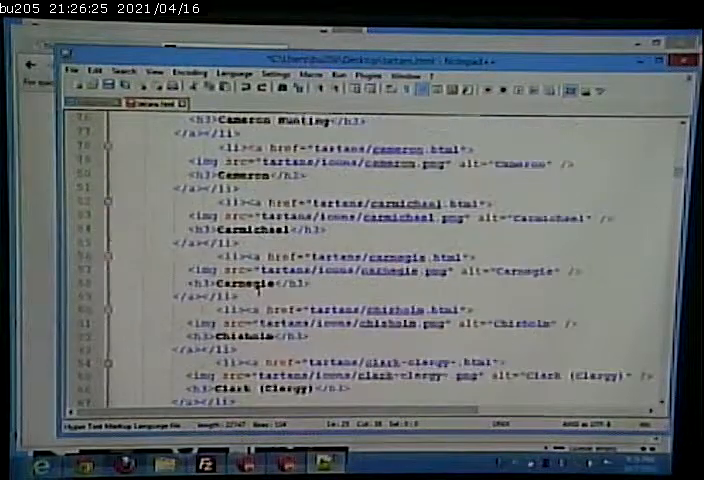
pyautogui.scroll(-3)
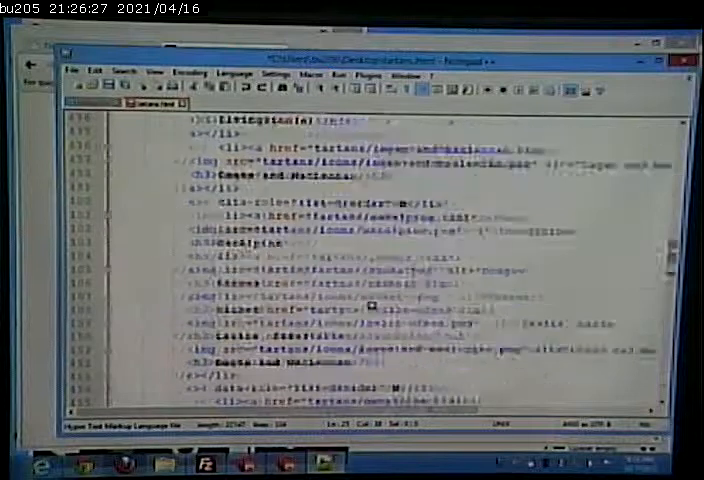
pyautogui.scroll(-3)
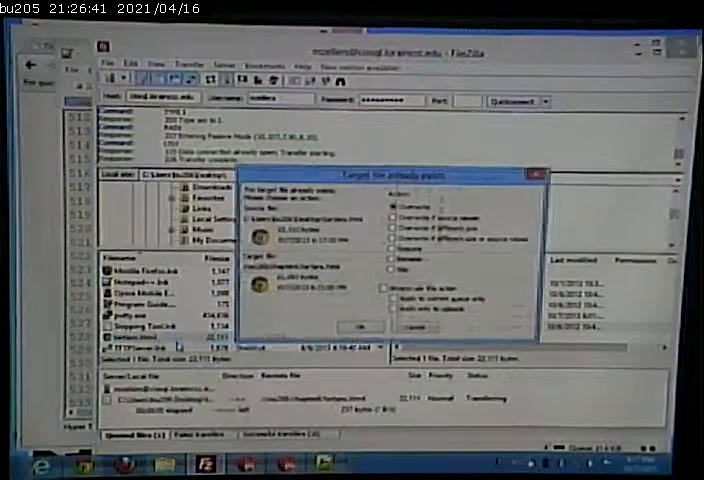
# Confirm overwriting the server's tartans.html with the edited version.
pyautogui.click(356, 326)
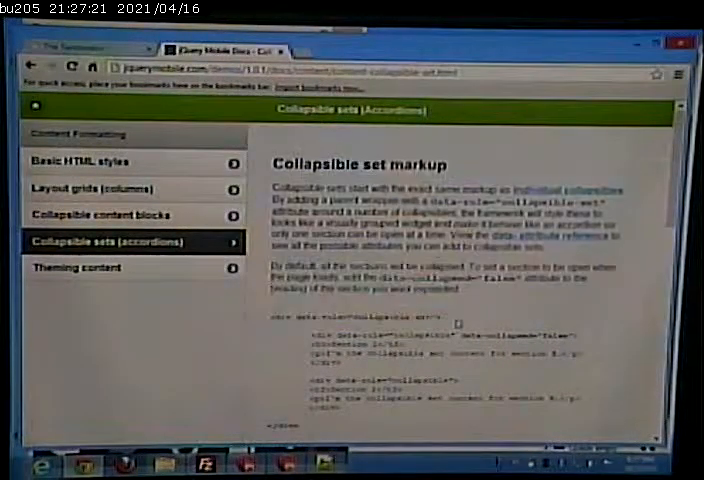
# Bring the tartans page source in Notepad++ back to the front.
pyautogui.doubleClick(360, 316)
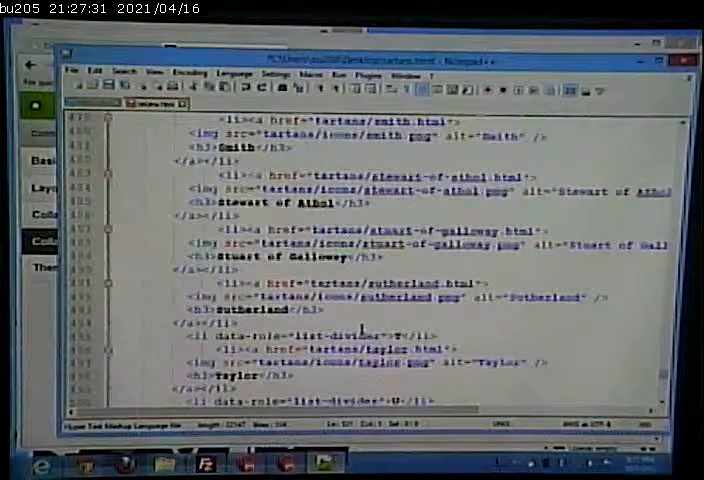
# Review the collapsible div inside the collapsible-set div above the listview, scrolling through the markup.
pyautogui.scroll(-3)
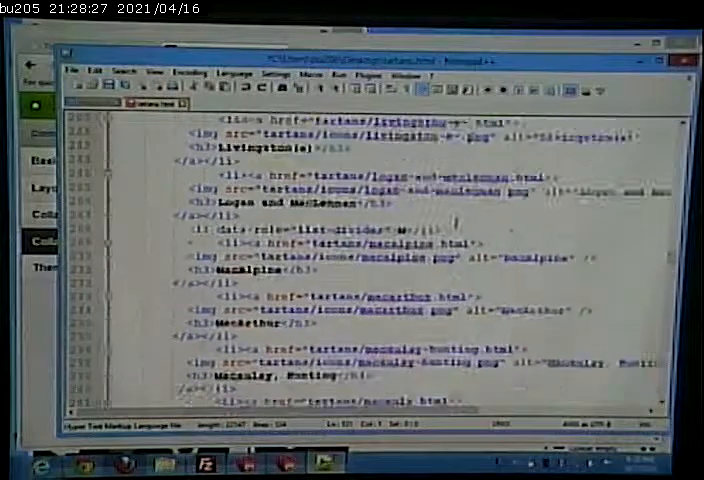
pyautogui.scroll(-3)
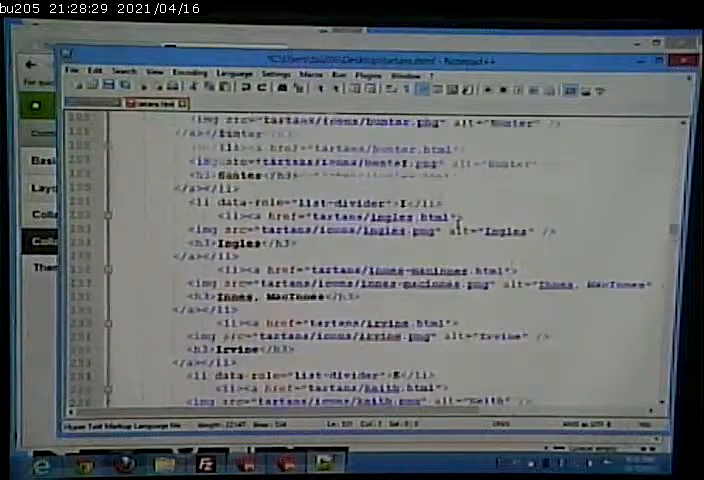
pyautogui.scroll(-3)
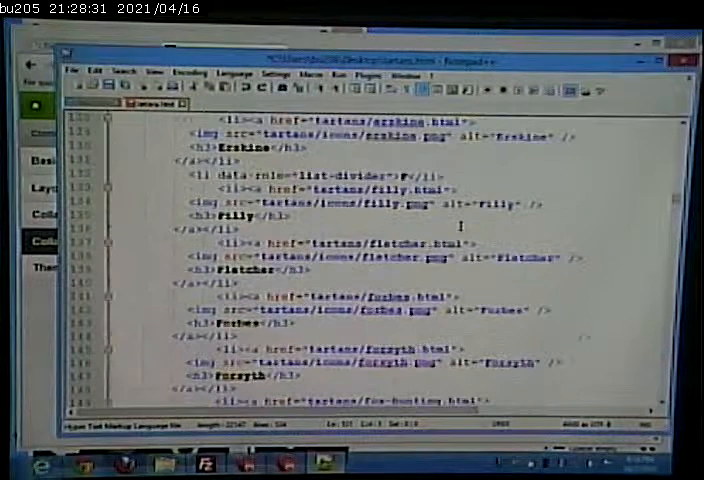
pyautogui.scroll(3)
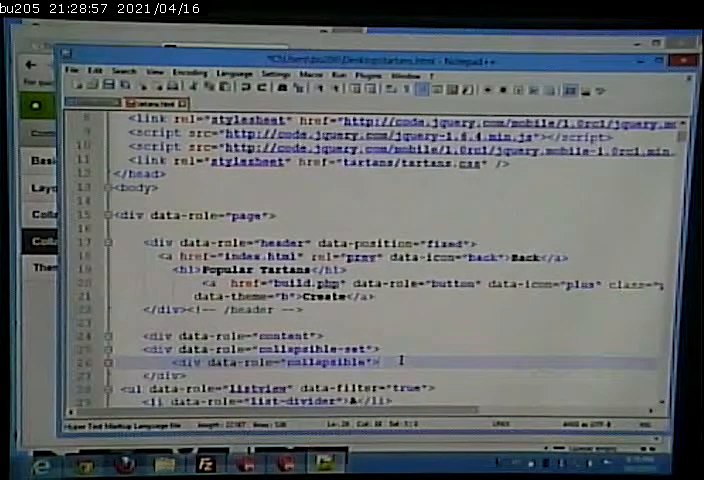
# Add dummy content to the collapsible divs: heading 'section 1' and paragraph 'rest of section 1', repeated for sections 2 and 3.
pyautogui.press('enter')
pyautogui.write('<h3')
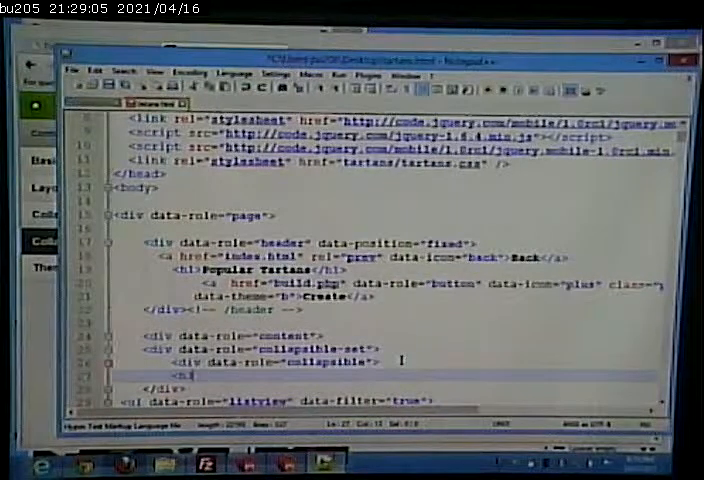
pyautogui.write('sect')
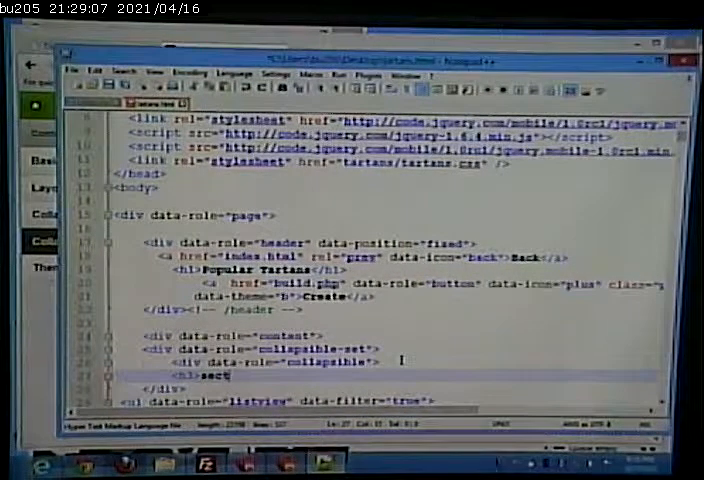
pyautogui.write('ion 1</h3>')
pyautogui.write('<p')
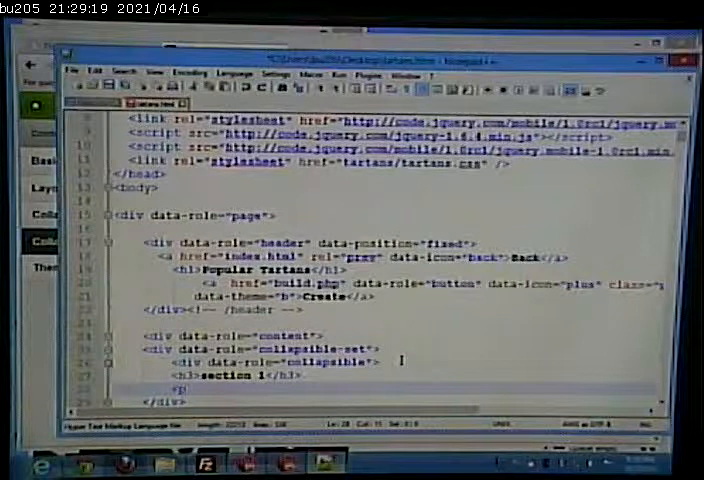
pyautogui.write('rest of section 1</p>')
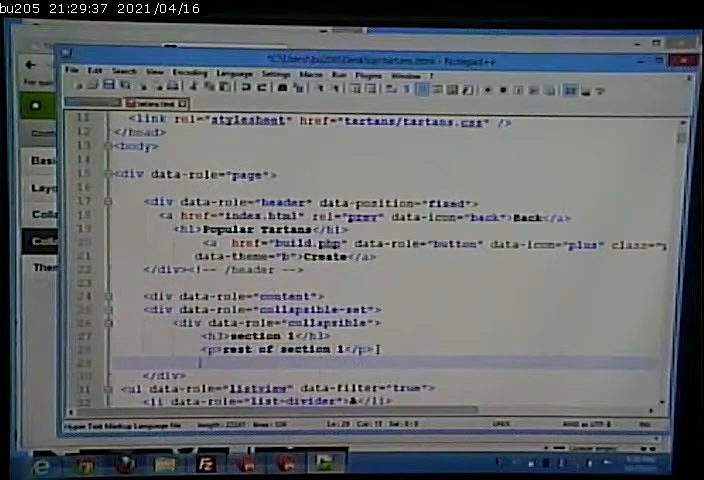
pyautogui.scroll(-3)
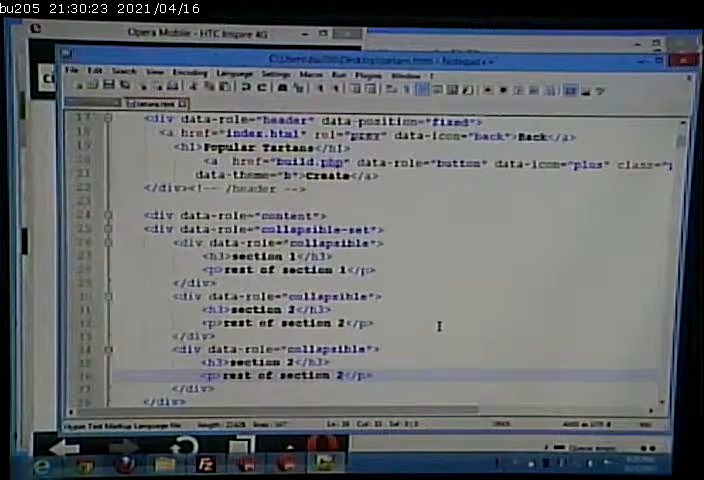
pyautogui.scroll(-3)
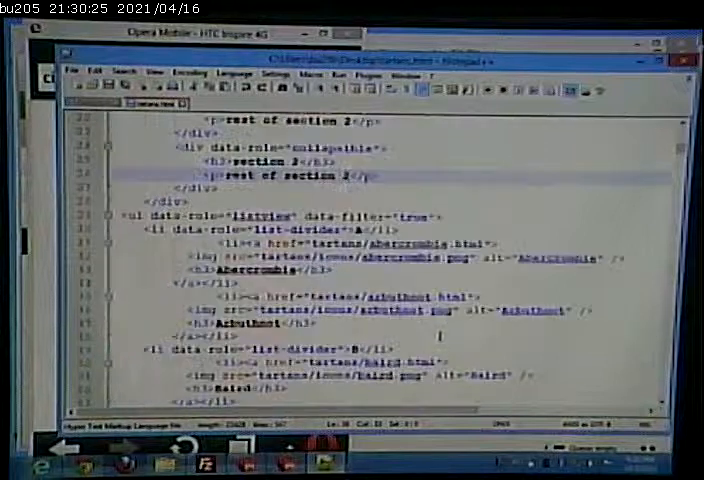
pyautogui.scroll(-3)
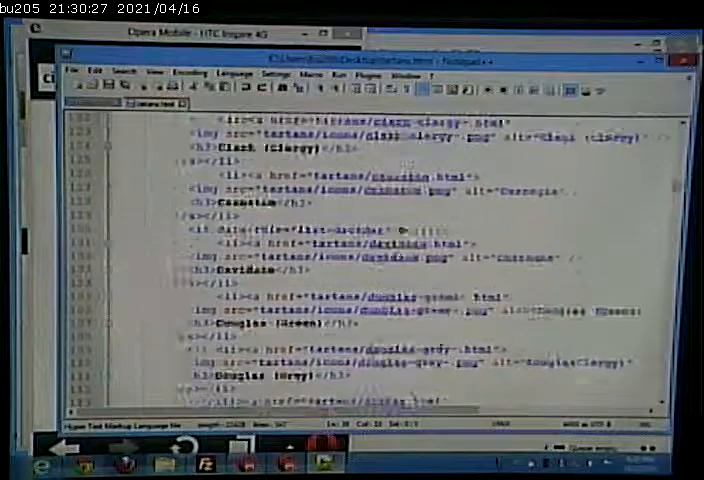
pyautogui.scroll(-3)
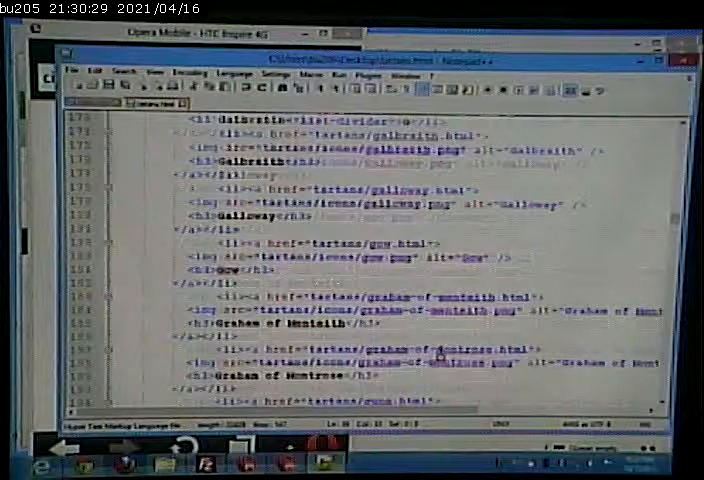
pyautogui.scroll(-3)
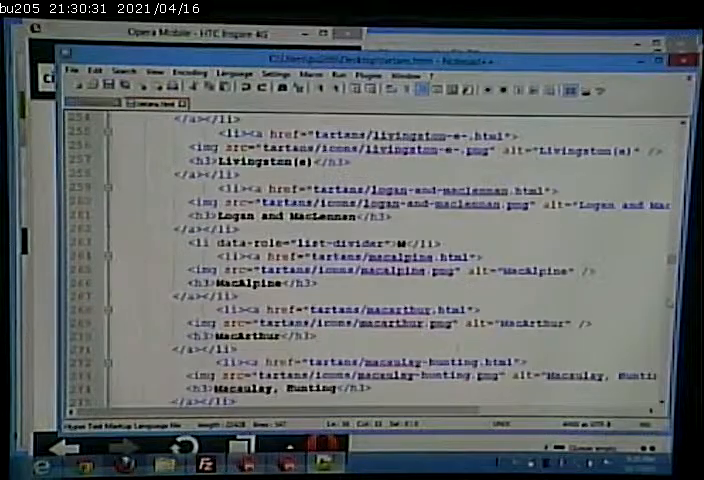
pyautogui.scroll(-3)
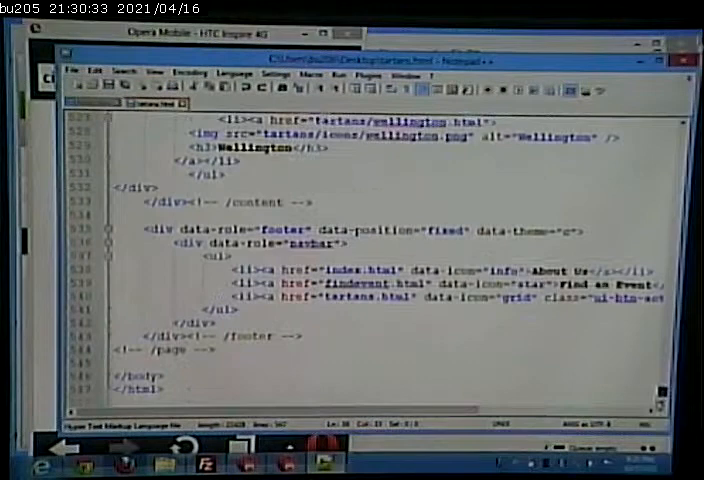